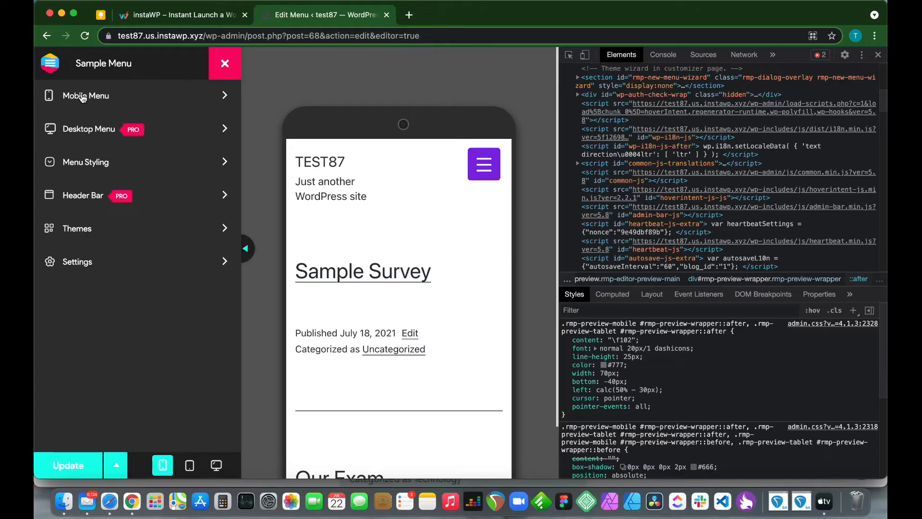
Step: Browse the demo site's pages and try its existing slide-out menu
left_click(86, 95)
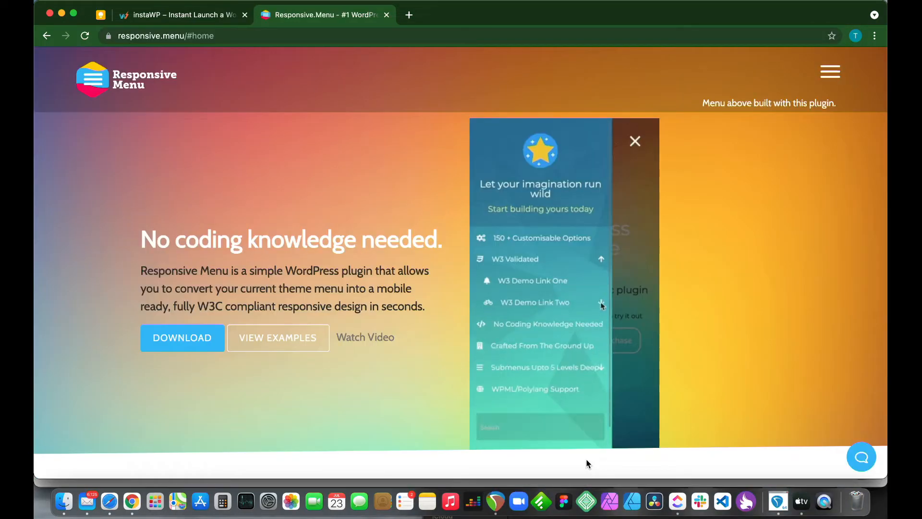
scroll("down", 3)
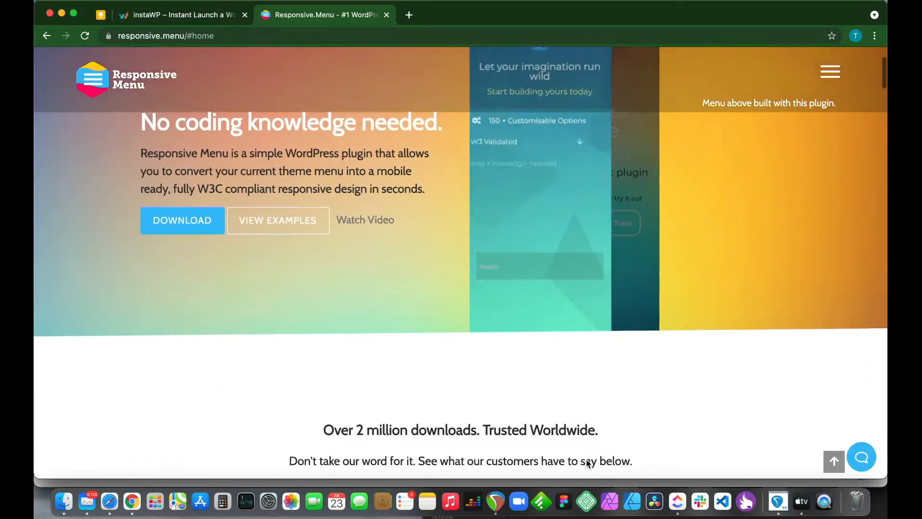
scroll("down", 3)
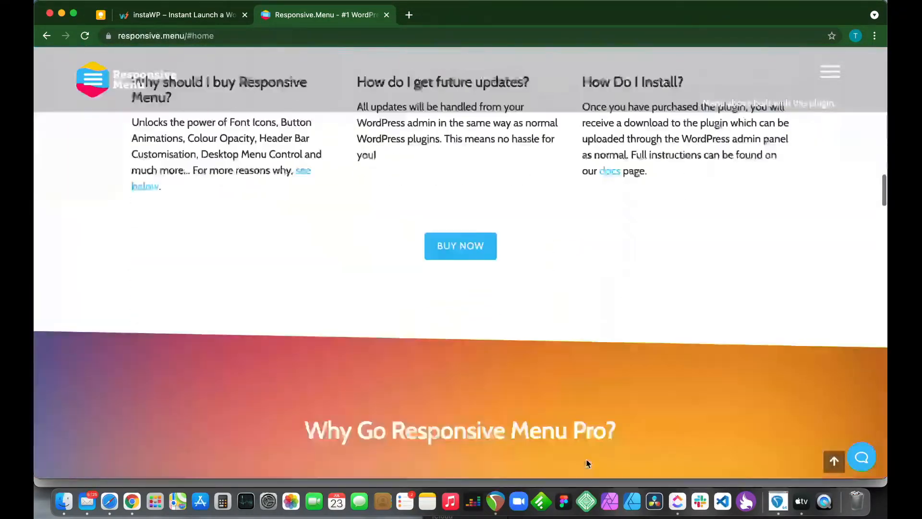
scroll("down", 3)
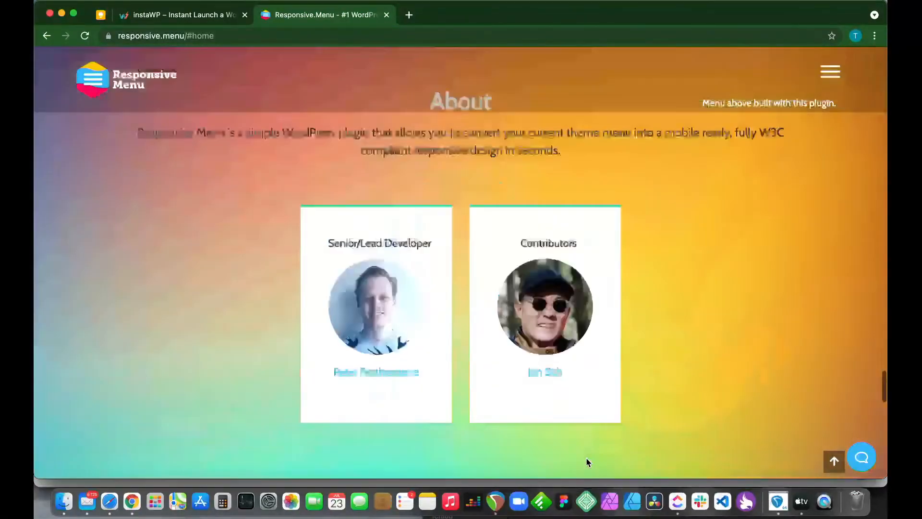
scroll("up", 3)
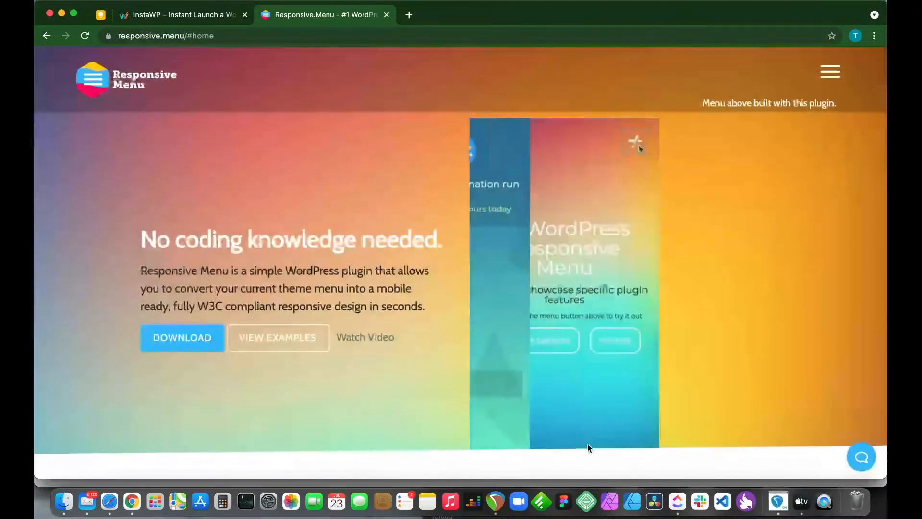
left_click(829, 72)
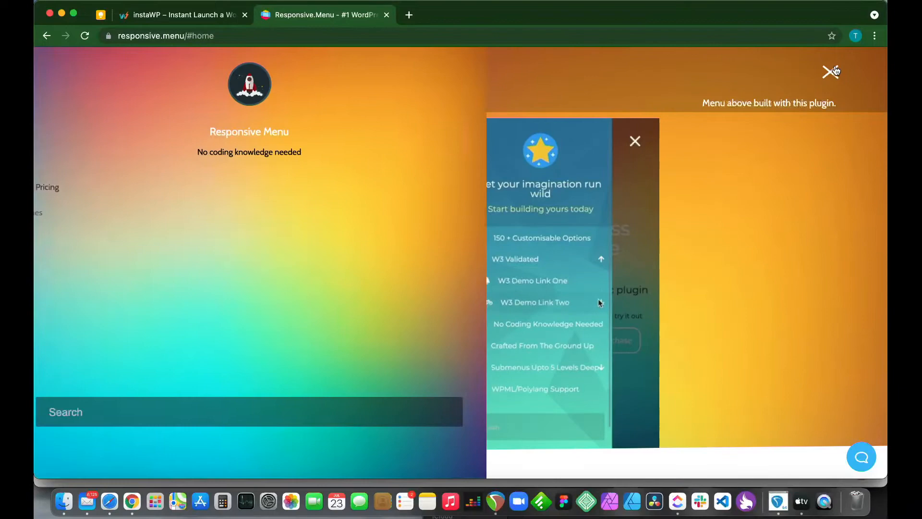
left_click(635, 141)
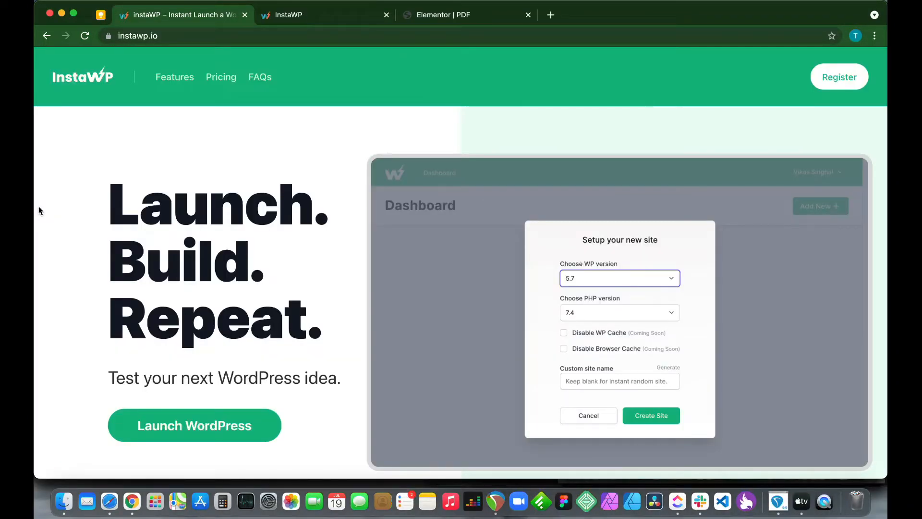
scroll("down", 3)
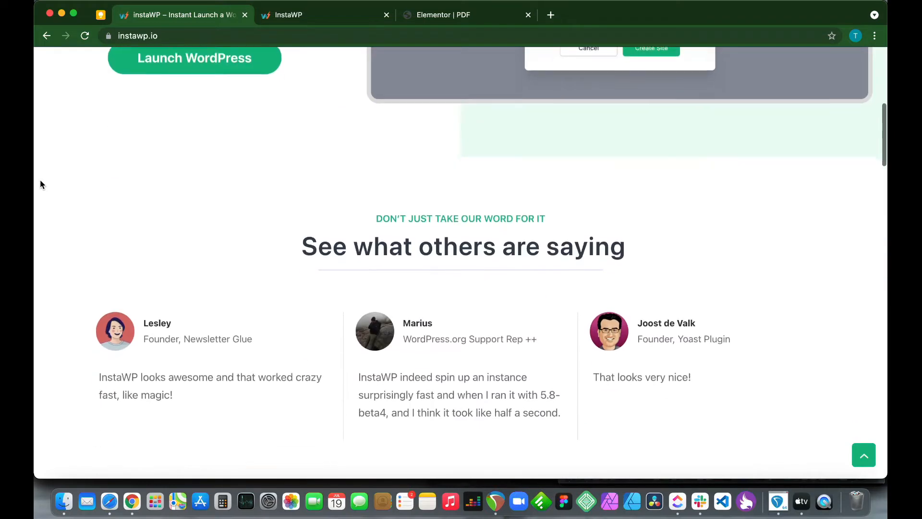
scroll("up", 3)
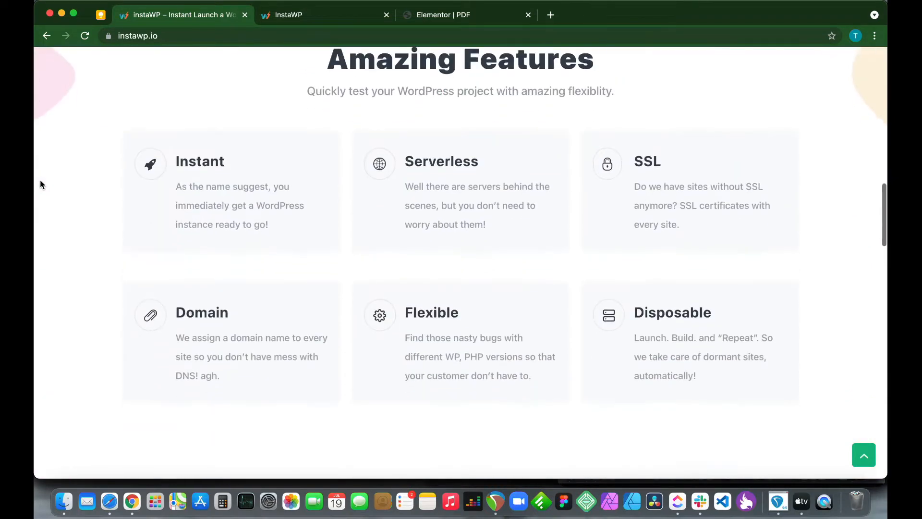
scroll("down", 3)
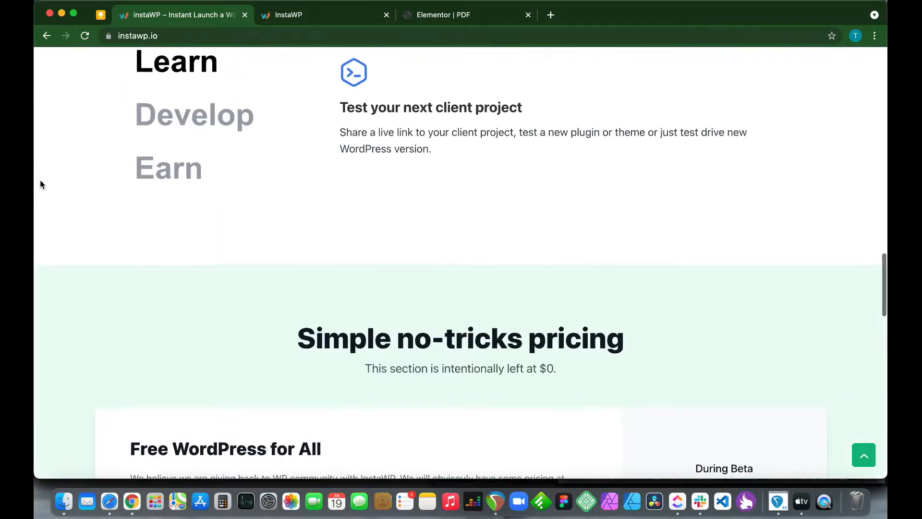
scroll("down", 3)
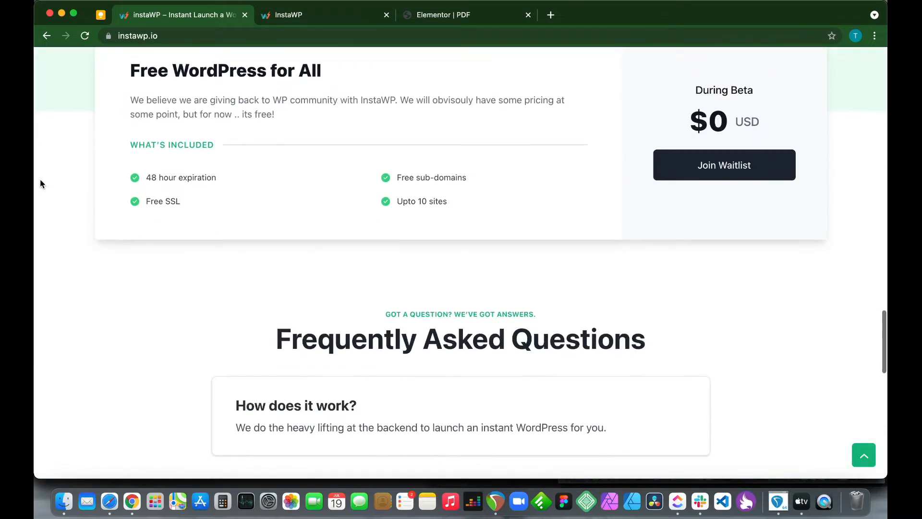
scroll("down", 3)
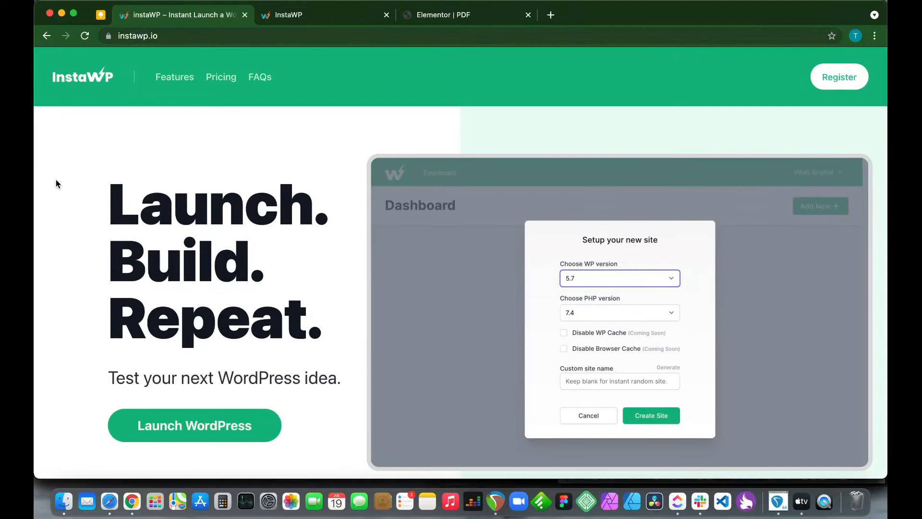
mouse_move(238, 145)
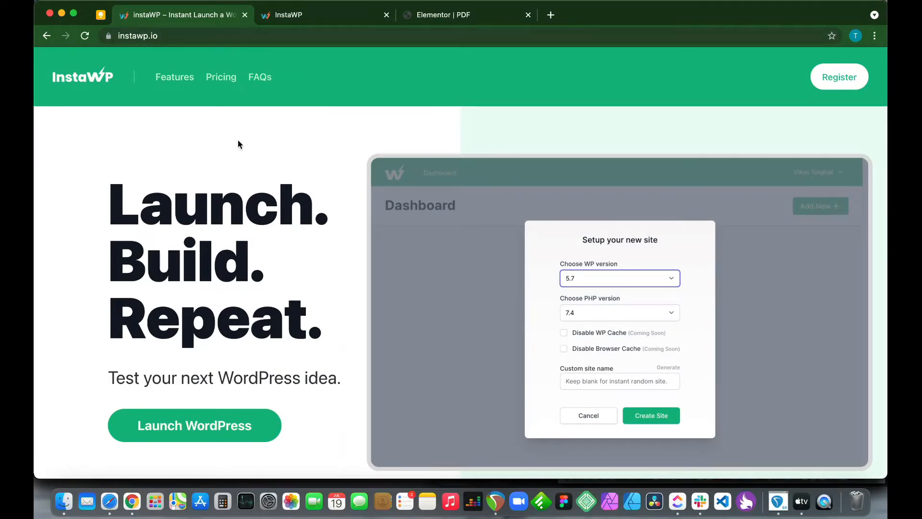
left_click(650, 415)
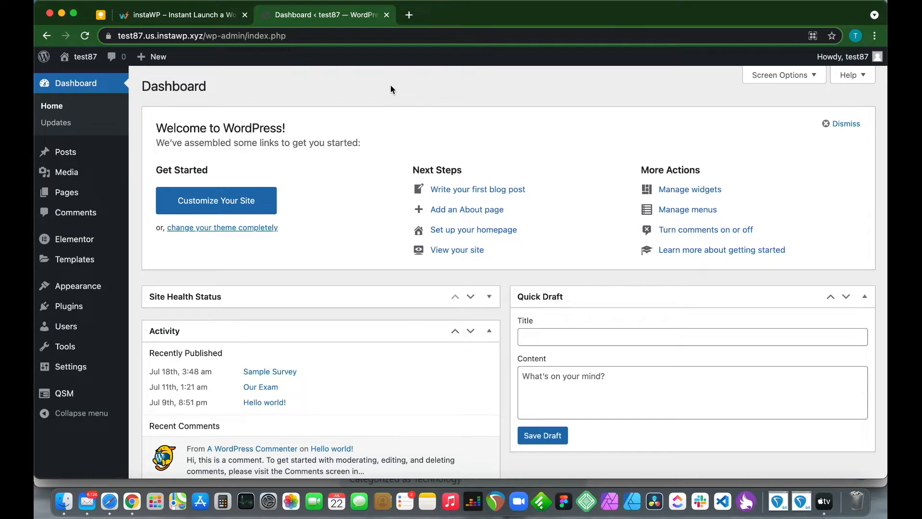
mouse_move(74, 260)
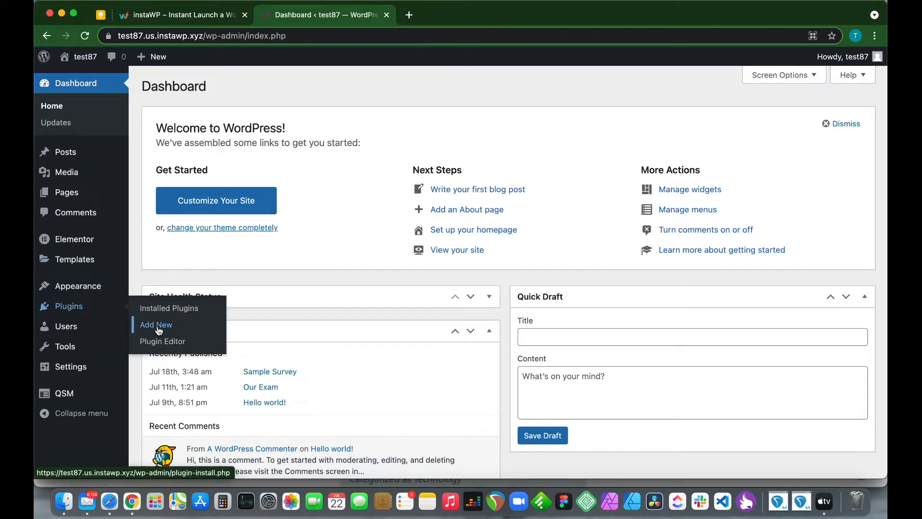
Step: Search 'responsive' under Add New plugins, then install and activate Responsive Menu by ExpressTech
left_click(156, 323)
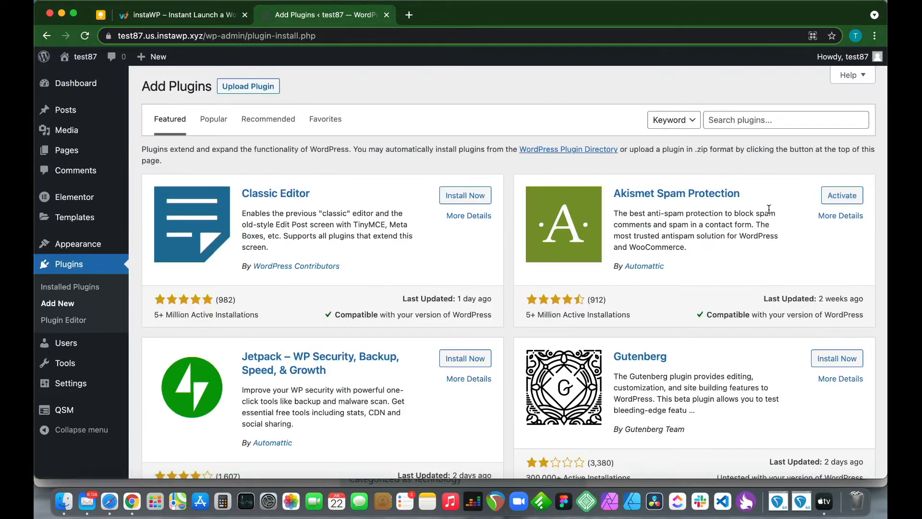
left_click(784, 120)
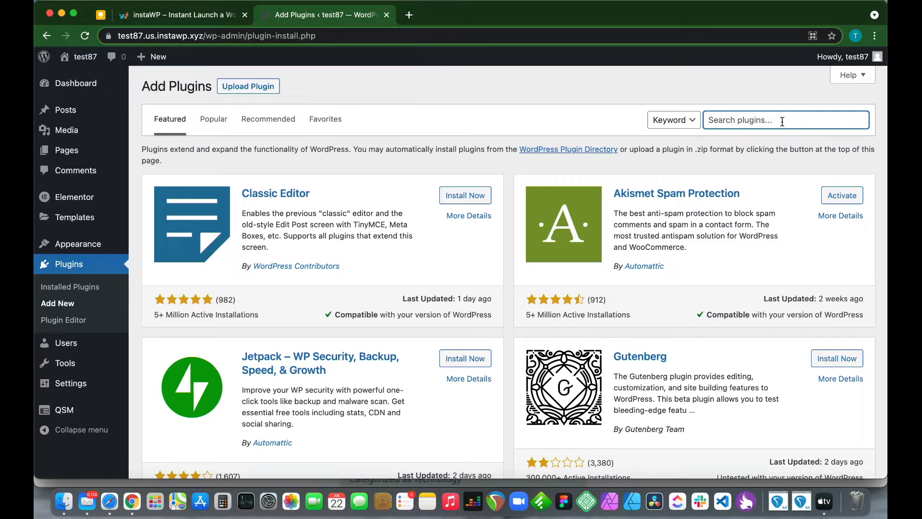
type("responsive menu")
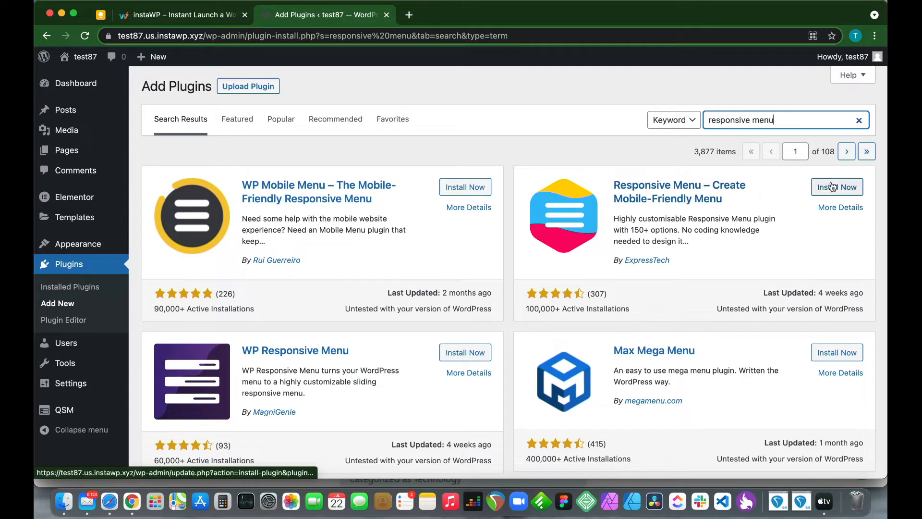
left_click(836, 186)
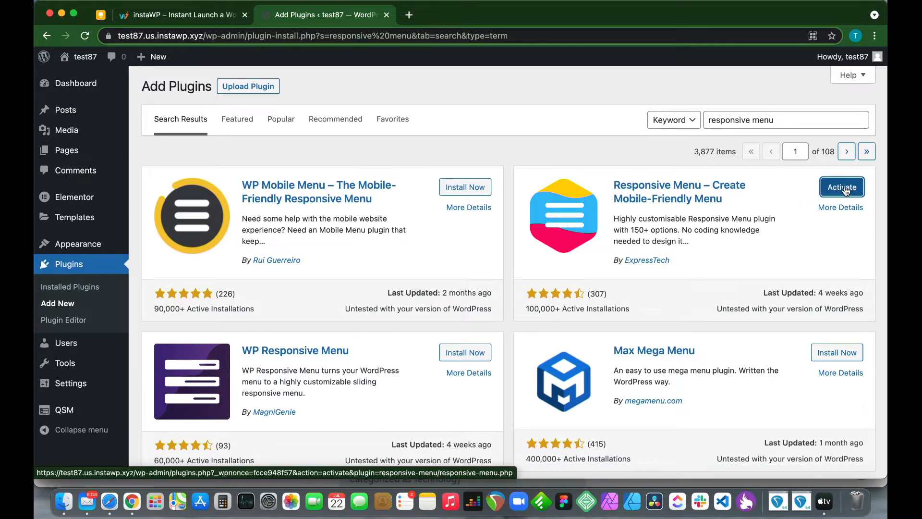
left_click(841, 186)
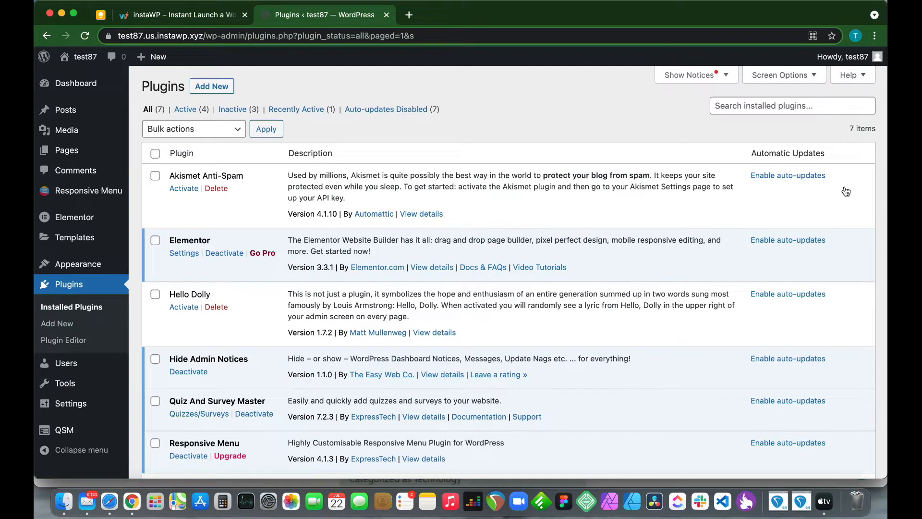
mouse_move(737, 203)
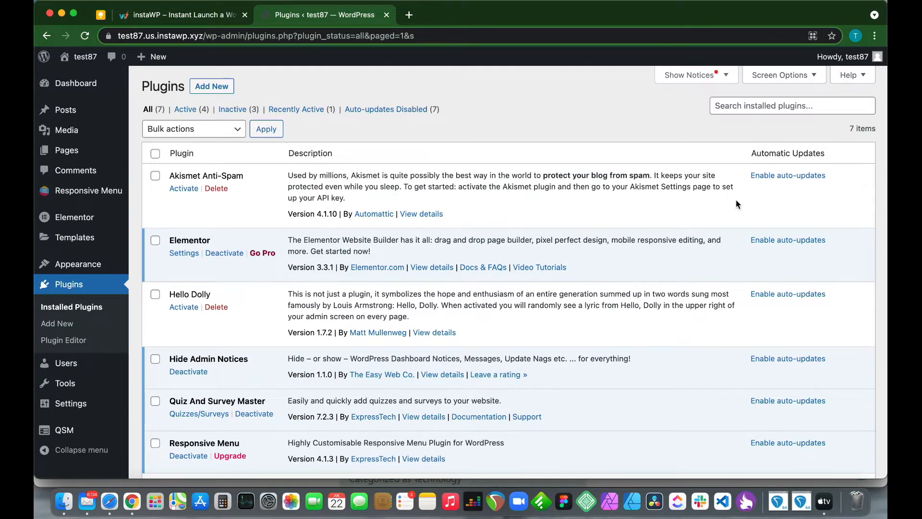
mouse_move(197, 438)
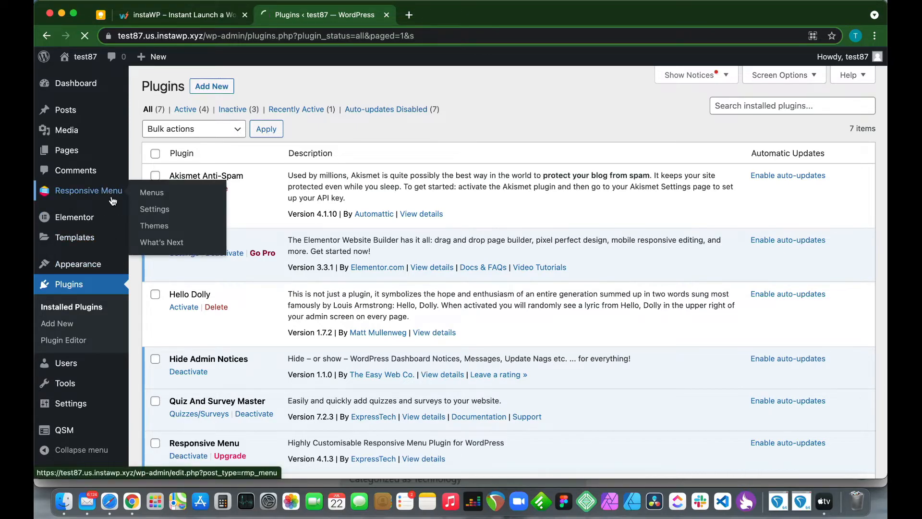
Step: Start a new Responsive Menu, browse Marketplace and Saved Templates, keep Default Theme and continue
left_click(150, 192)
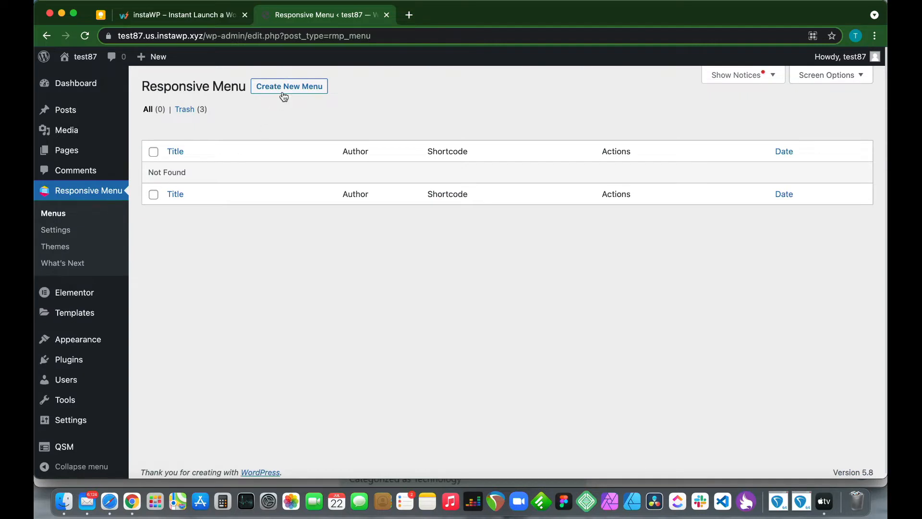
left_click(289, 85)
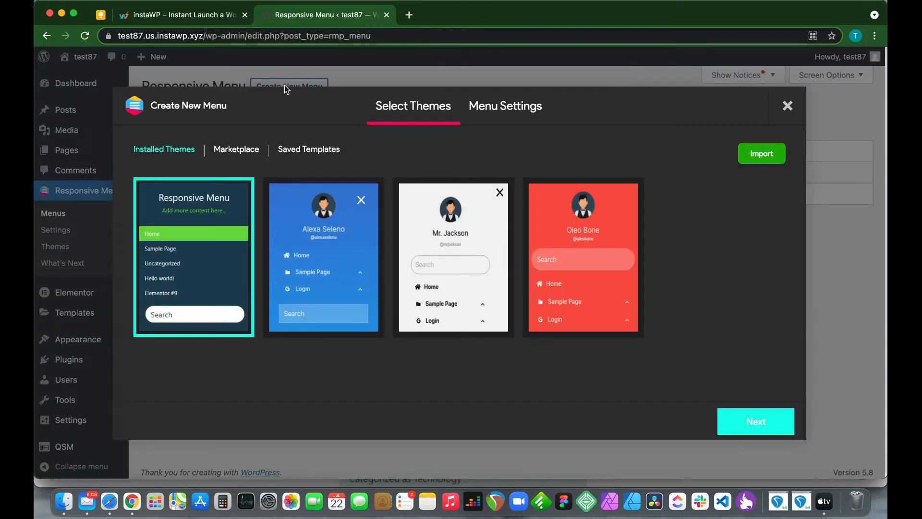
mouse_move(193, 252)
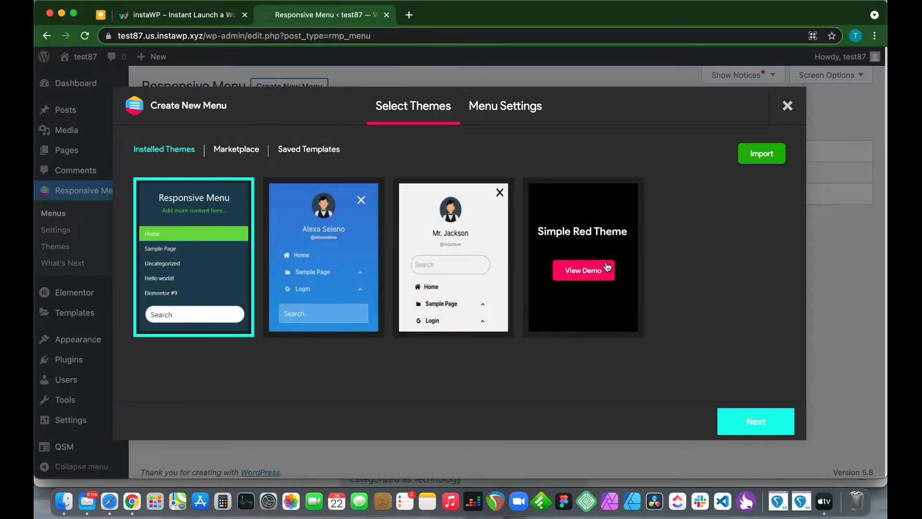
mouse_move(577, 244)
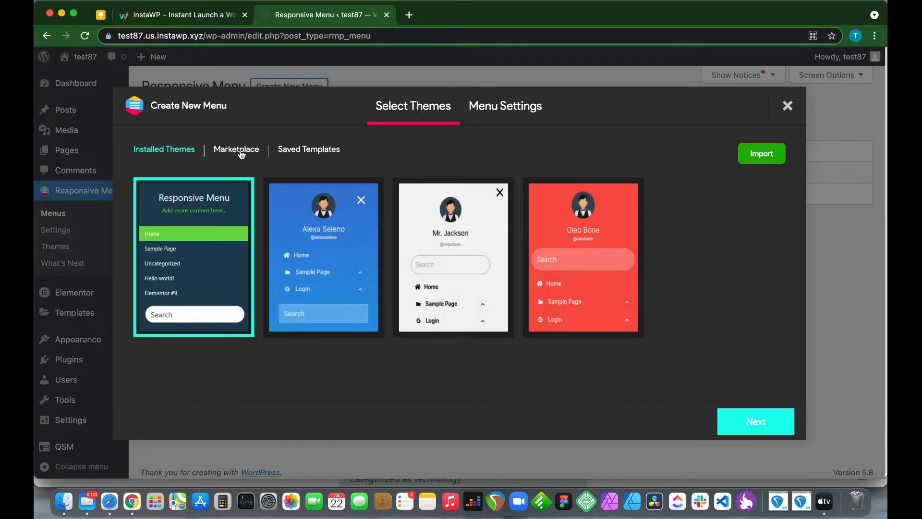
left_click(236, 149)
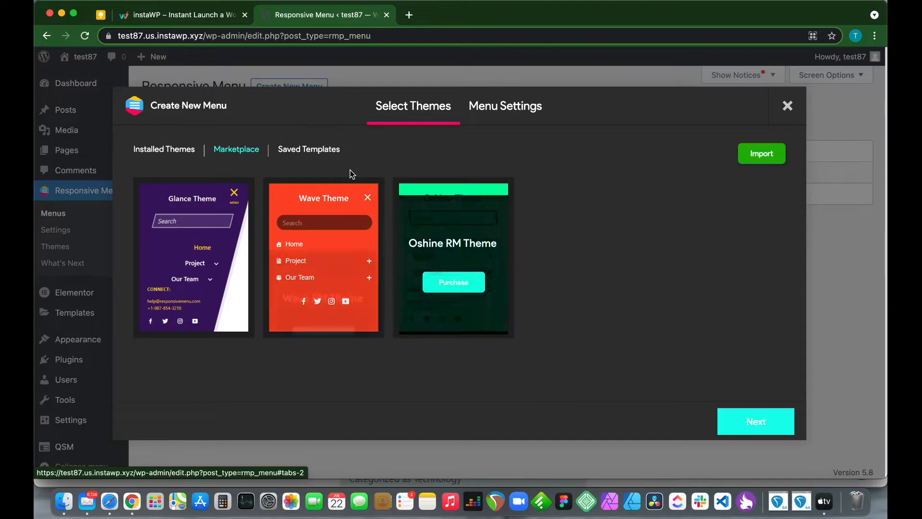
left_click(308, 149)
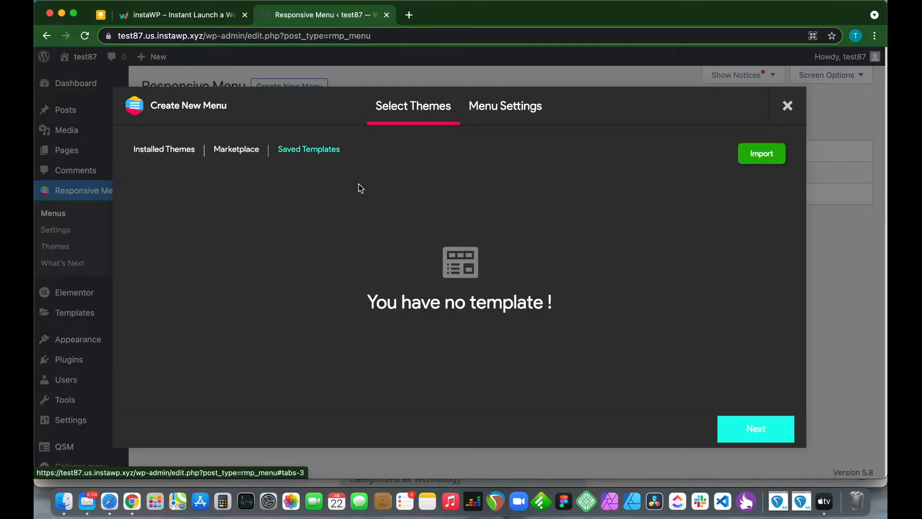
mouse_move(477, 261)
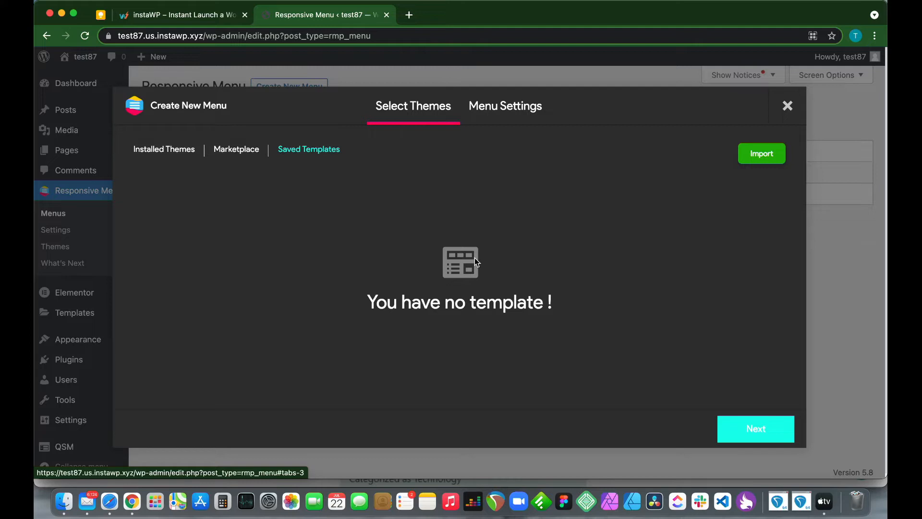
mouse_move(766, 143)
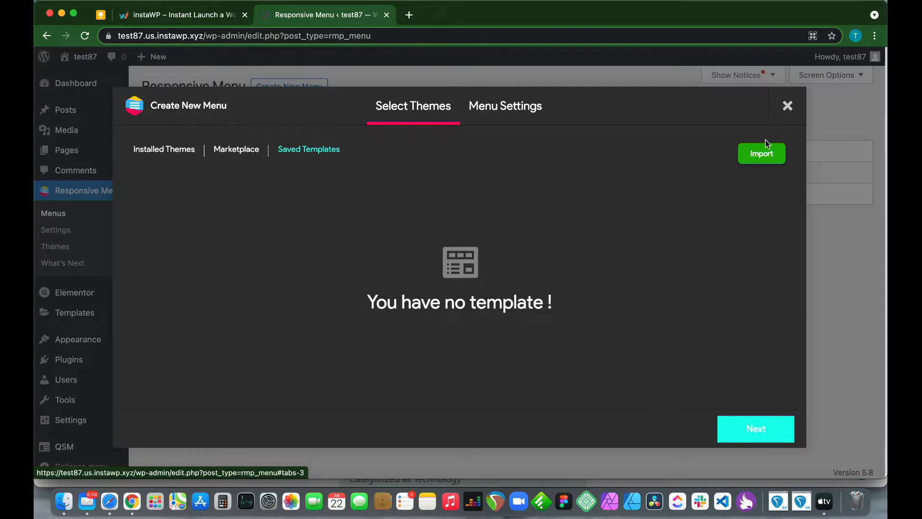
mouse_move(764, 151)
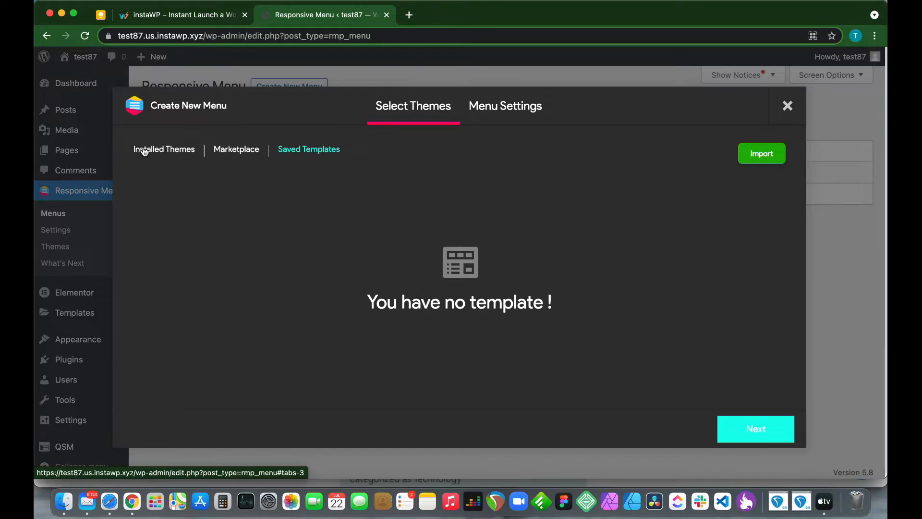
left_click(164, 149)
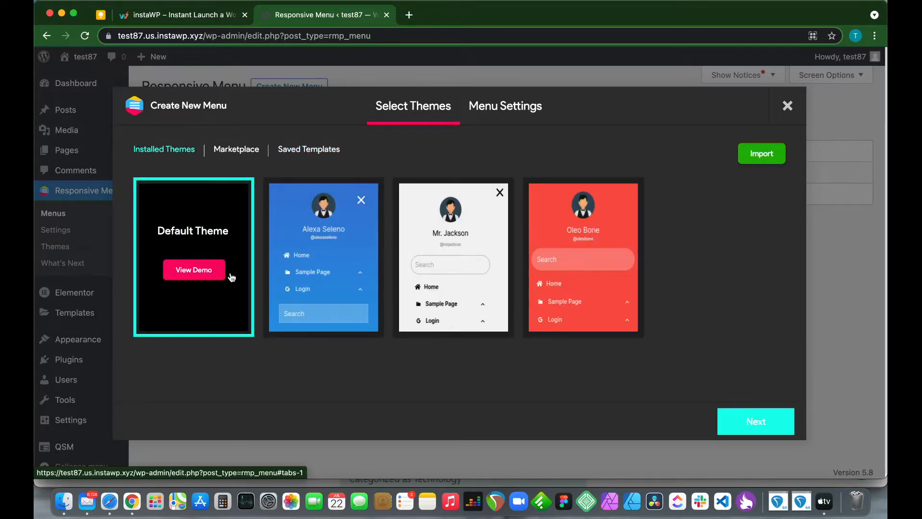
left_click(504, 106)
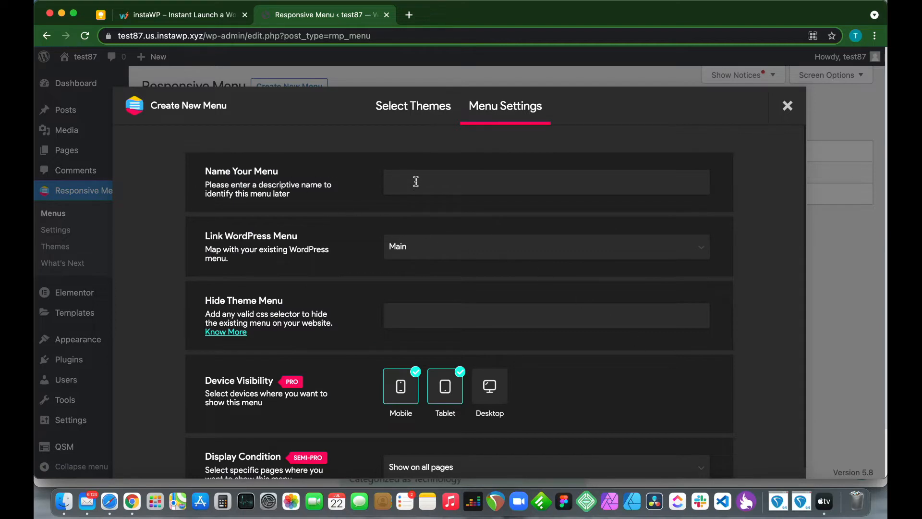
Step: Name the menu 'Sample Menu', keep Main, Mobile and Tablet on all pages, and create it
type("Sam")
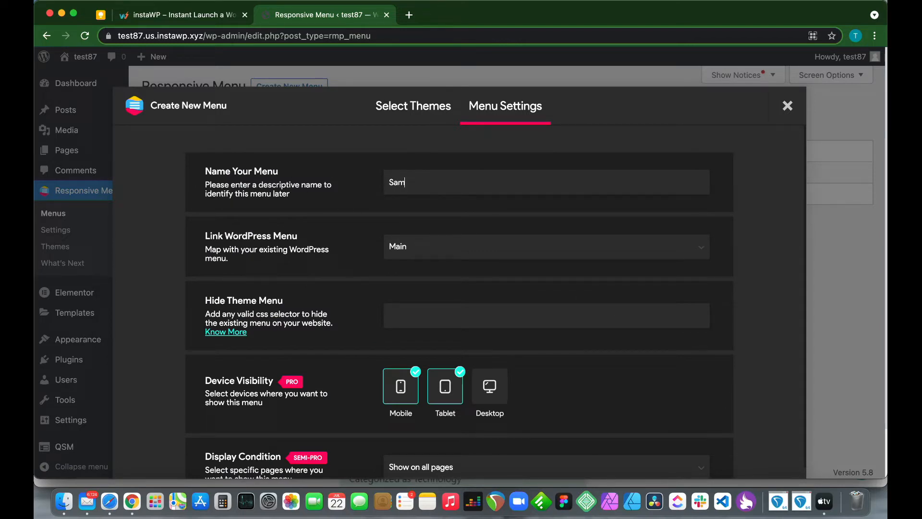
type("ple Menu")
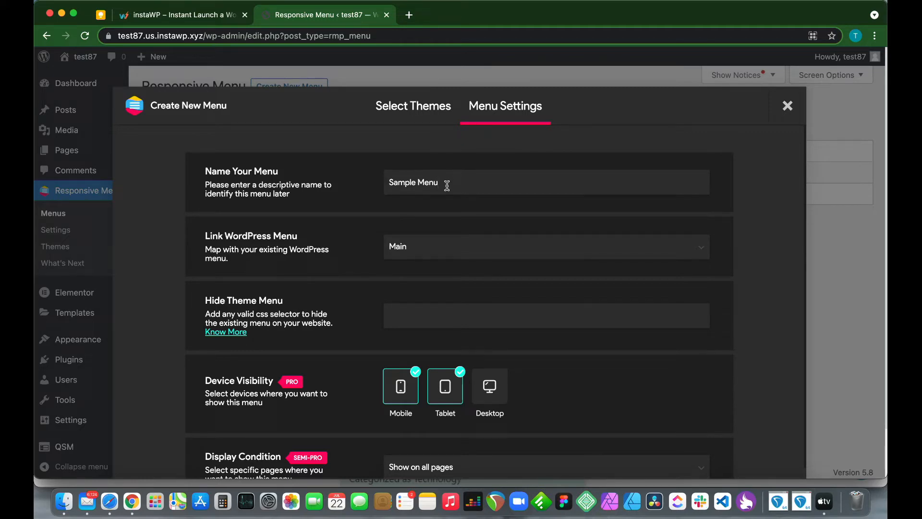
mouse_move(271, 245)
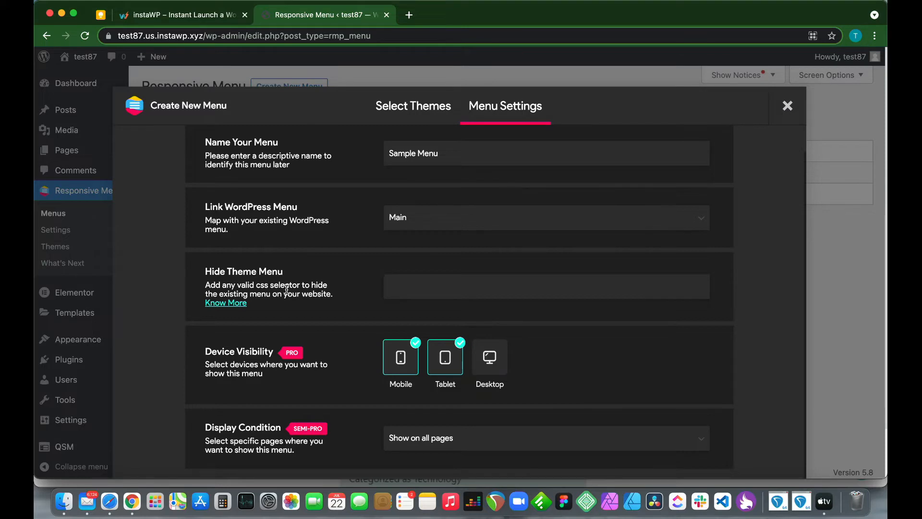
scroll("up", 3)
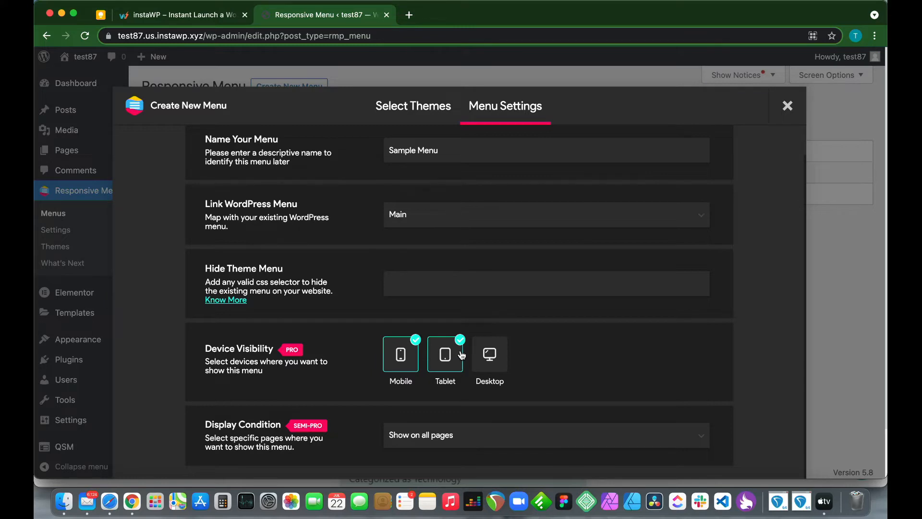
mouse_move(445, 354)
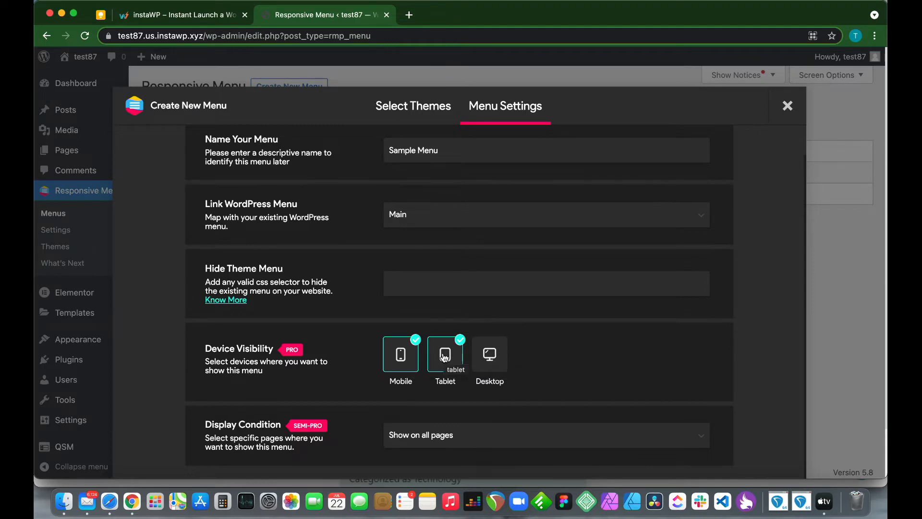
left_click(444, 354)
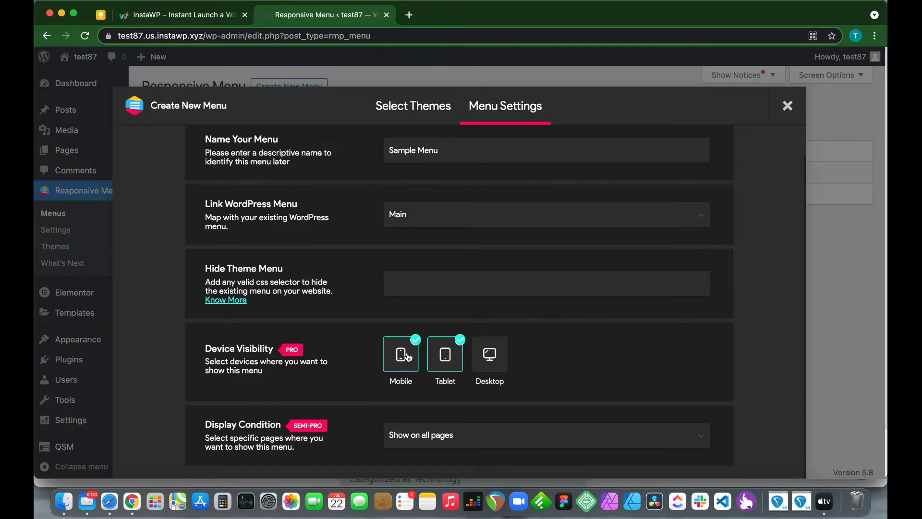
scroll("down", 3)
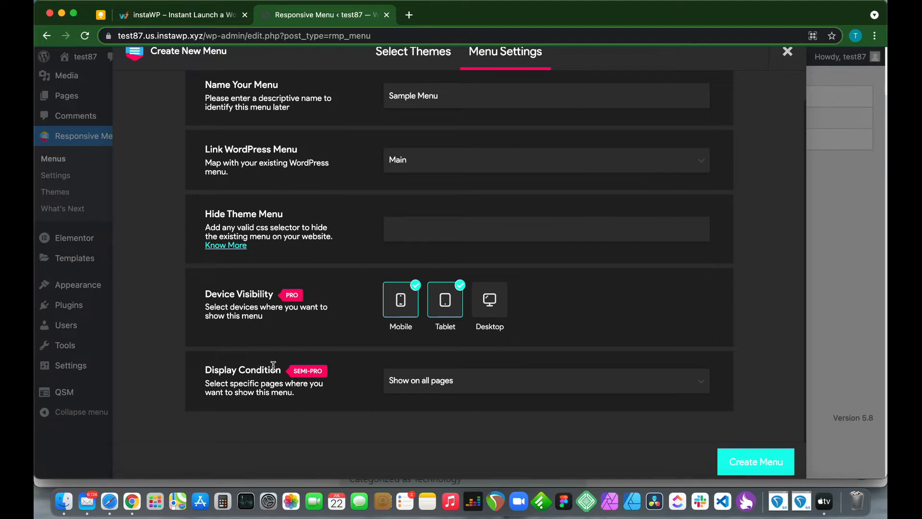
mouse_move(399, 380)
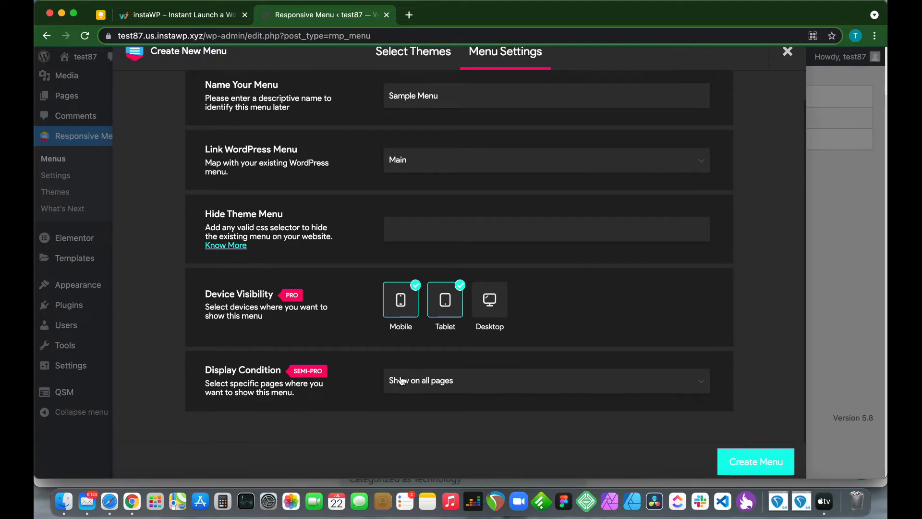
left_click(756, 462)
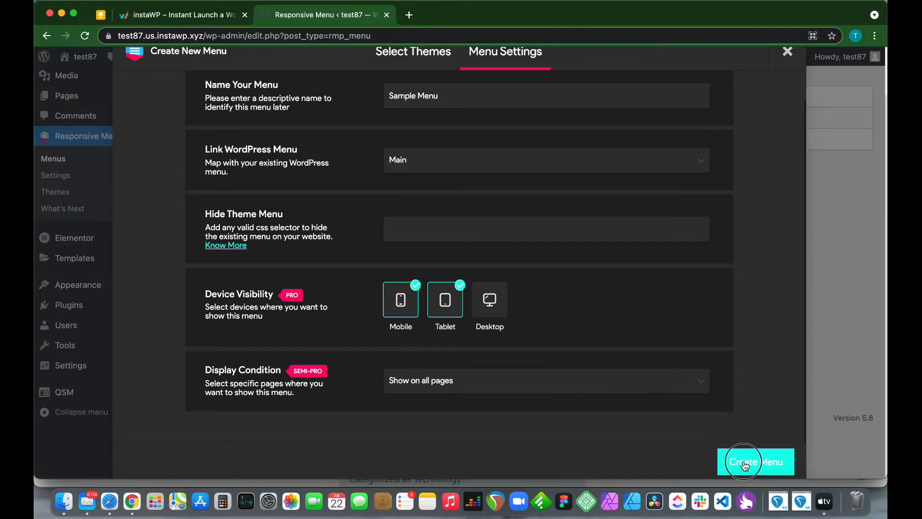
left_click(755, 462)
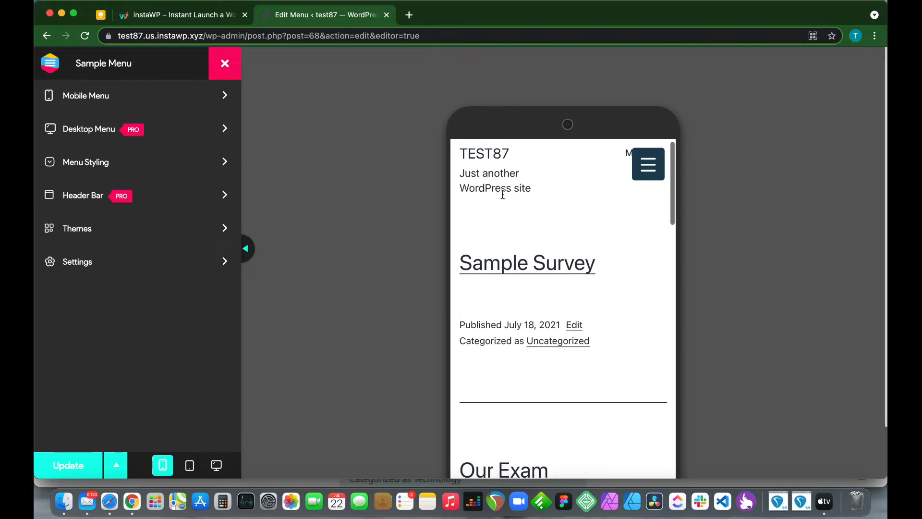
left_click(646, 165)
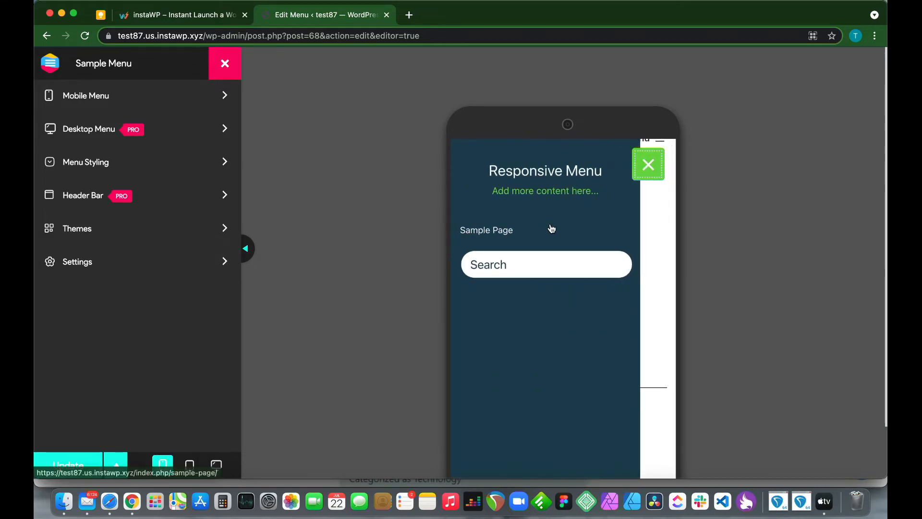
mouse_move(611, 191)
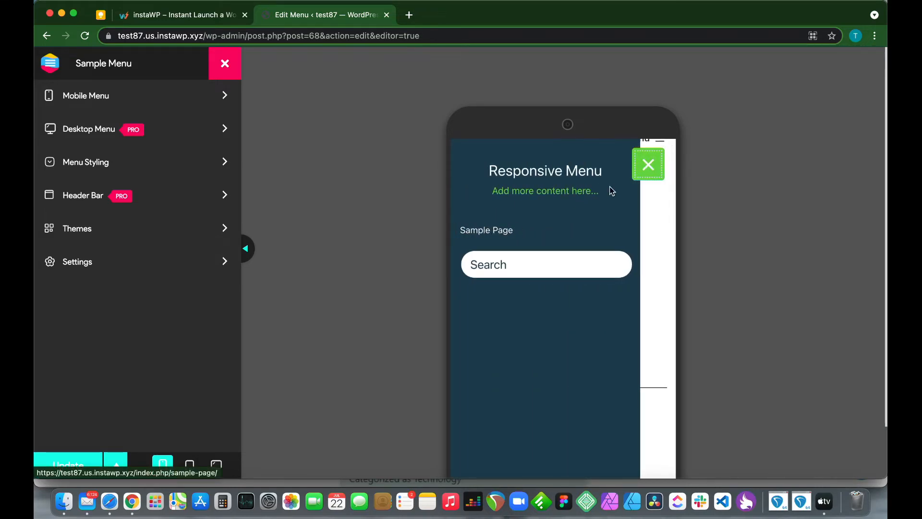
left_click(648, 165)
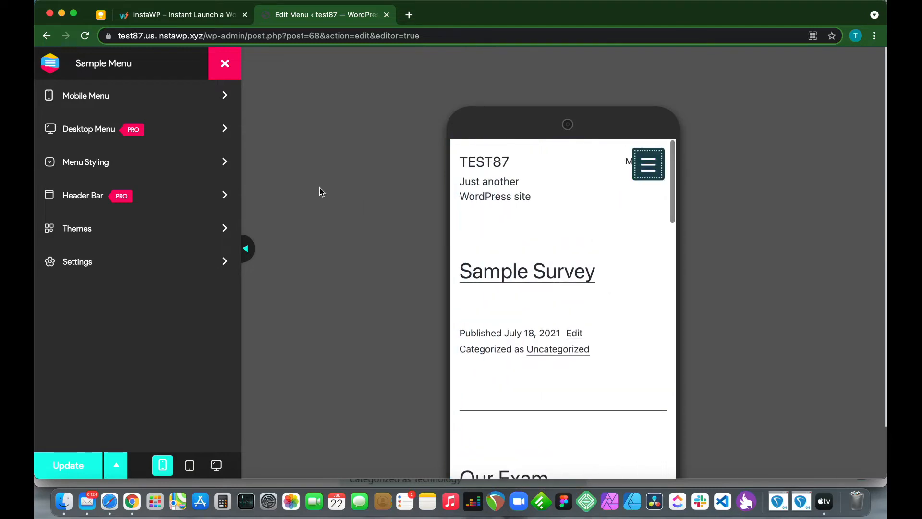
mouse_move(116, 282)
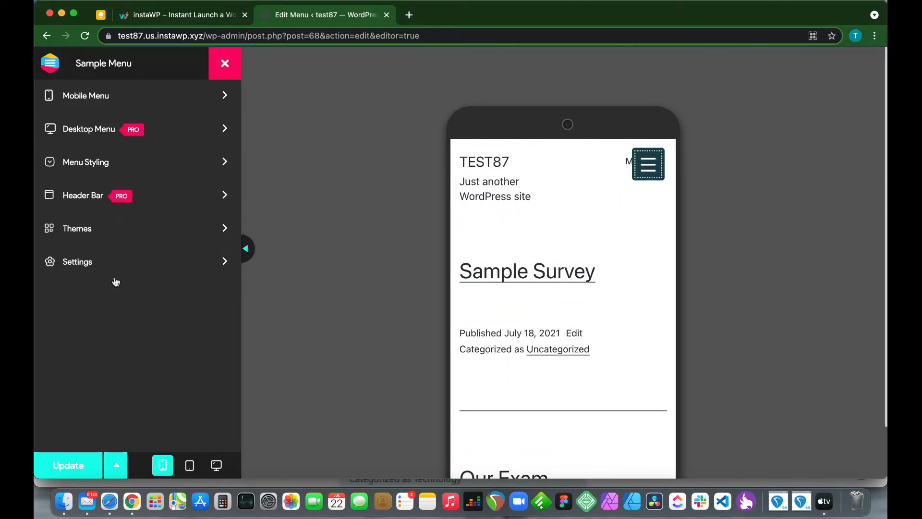
mouse_move(632, 182)
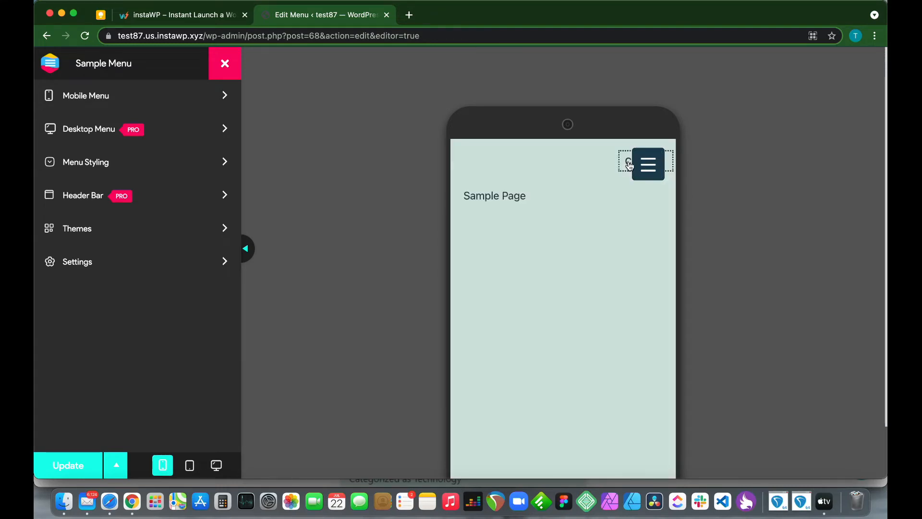
left_click(647, 164)
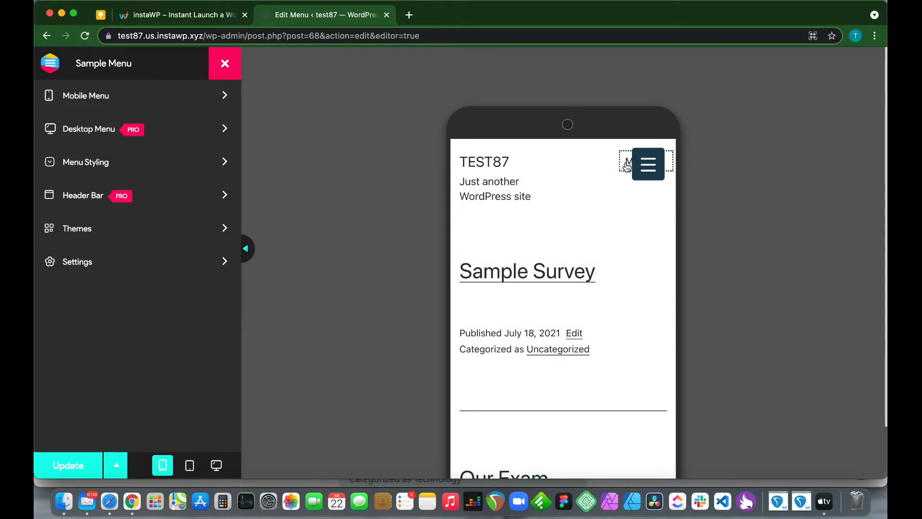
mouse_move(117, 188)
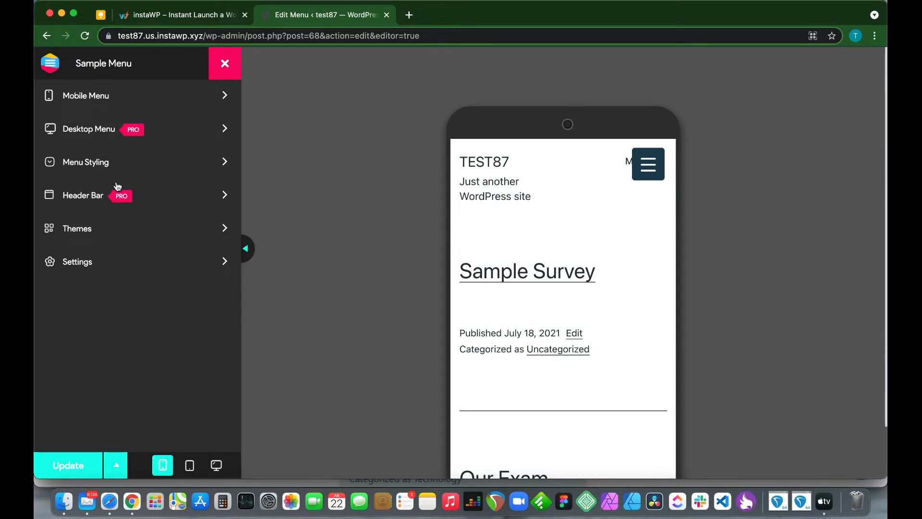
Step: Set Sample Menu's breakpoint to 600 px in Advanced Settings, update, and return to the settings list
left_click(77, 262)
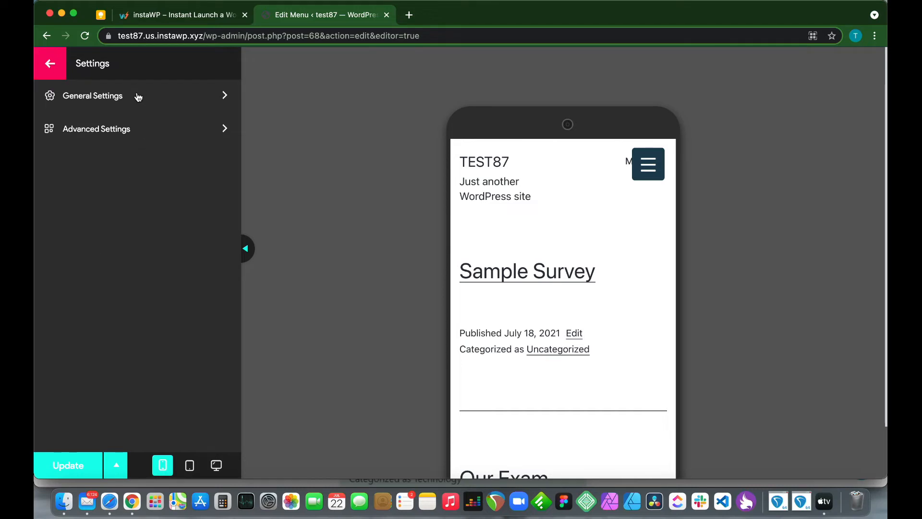
left_click(96, 127)
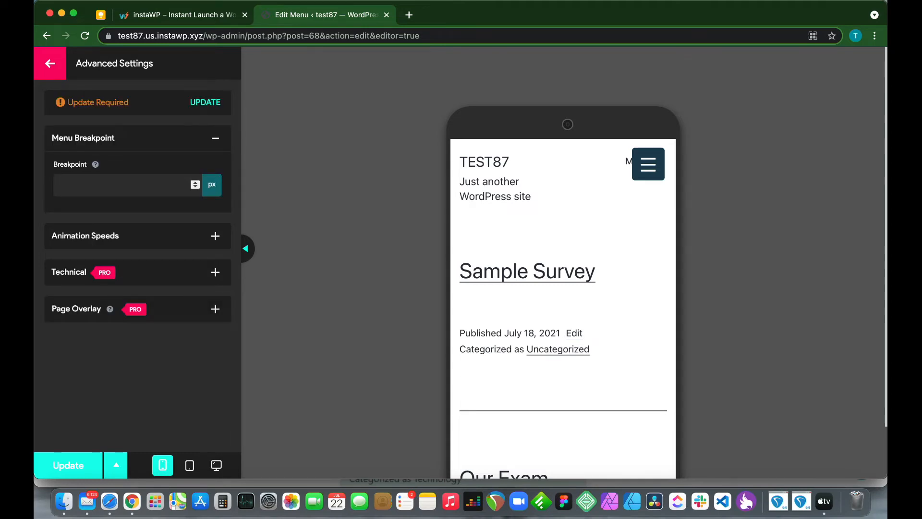
type("600")
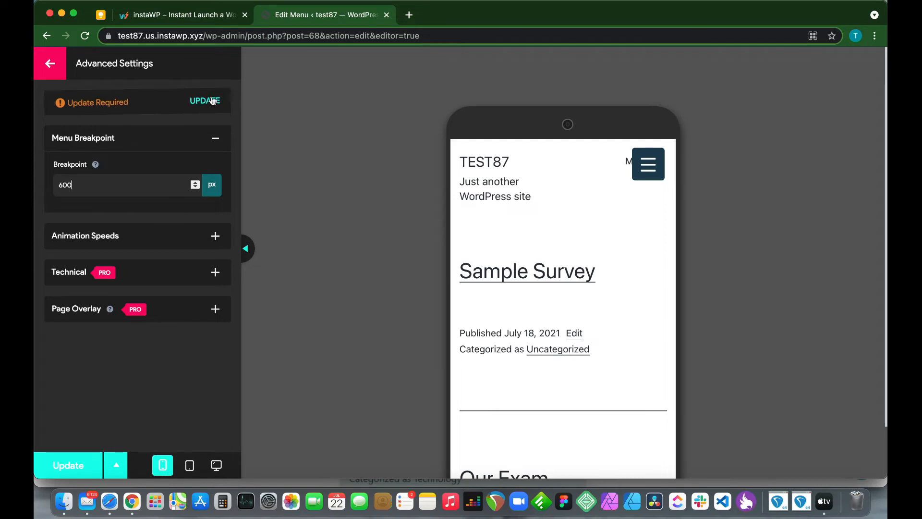
left_click(204, 101)
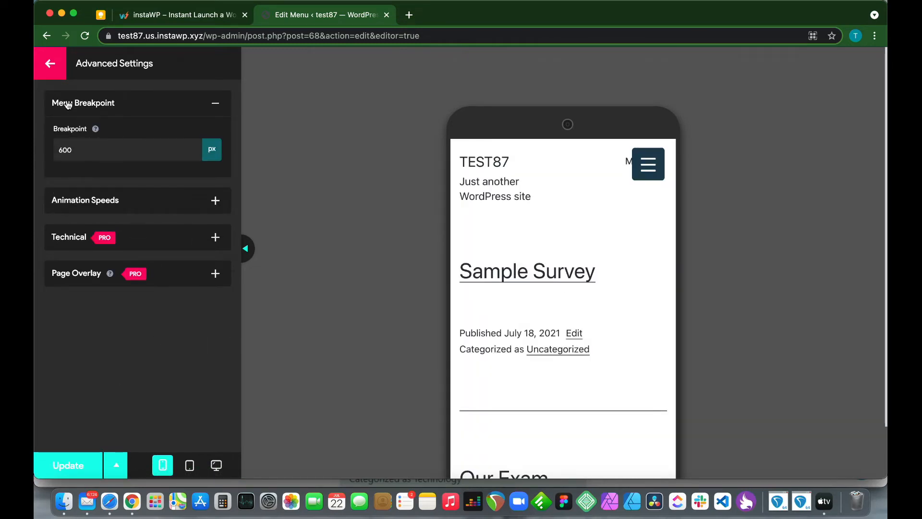
left_click(50, 63)
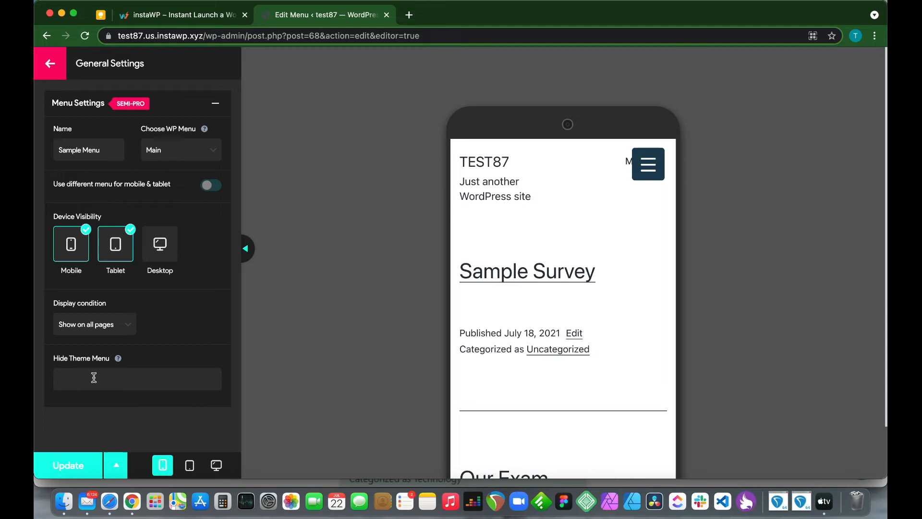
mouse_move(614, 183)
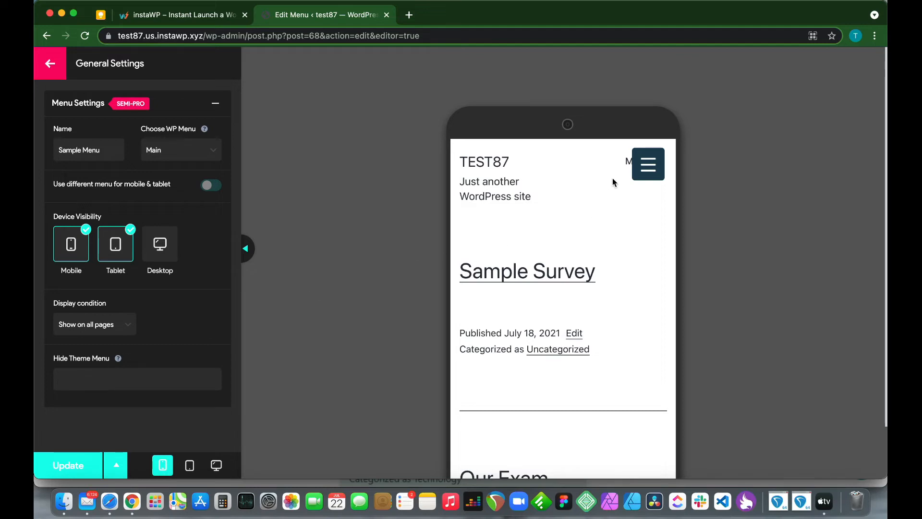
Step: Inspect the theme's Menu button in the phone preview with browser DevTools
right_click(628, 162)
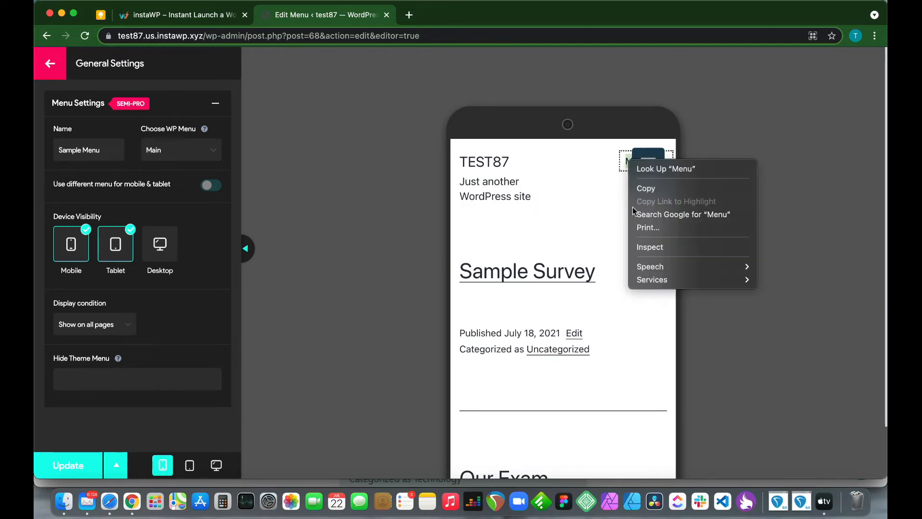
left_click(650, 247)
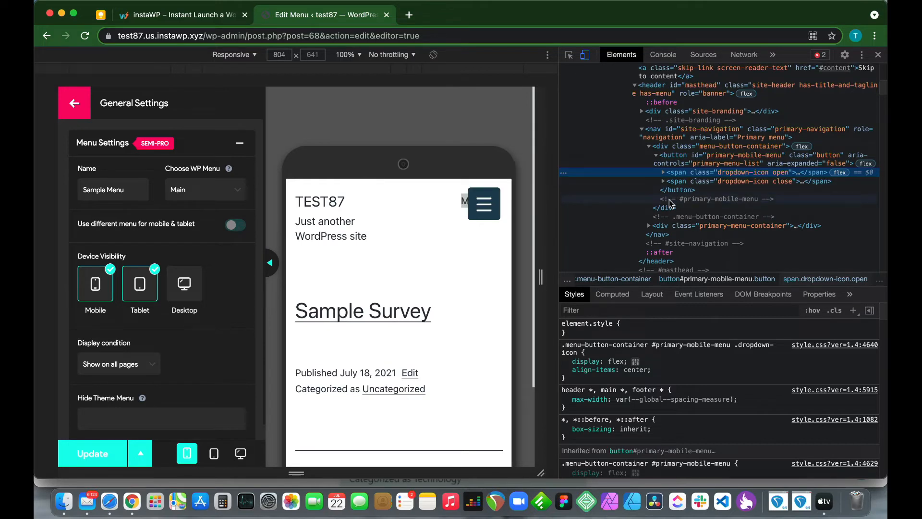
mouse_move(704, 202)
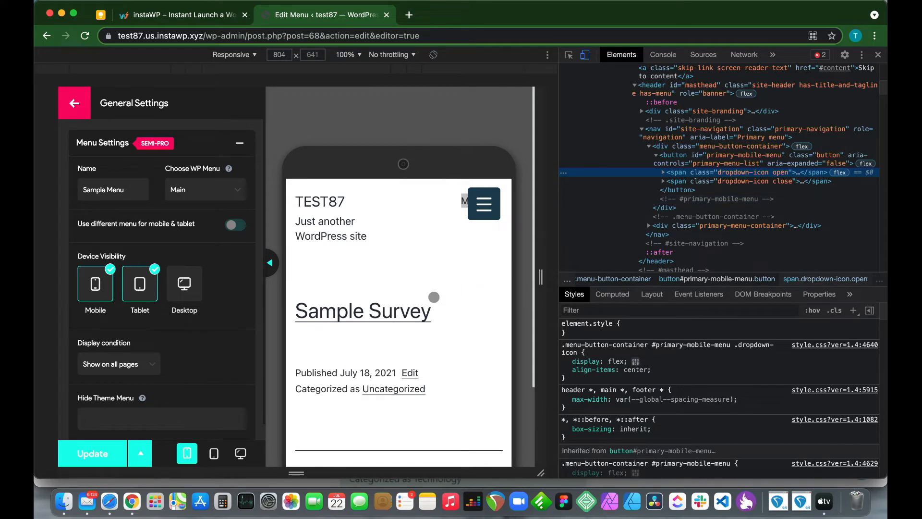
mouse_move(757, 213)
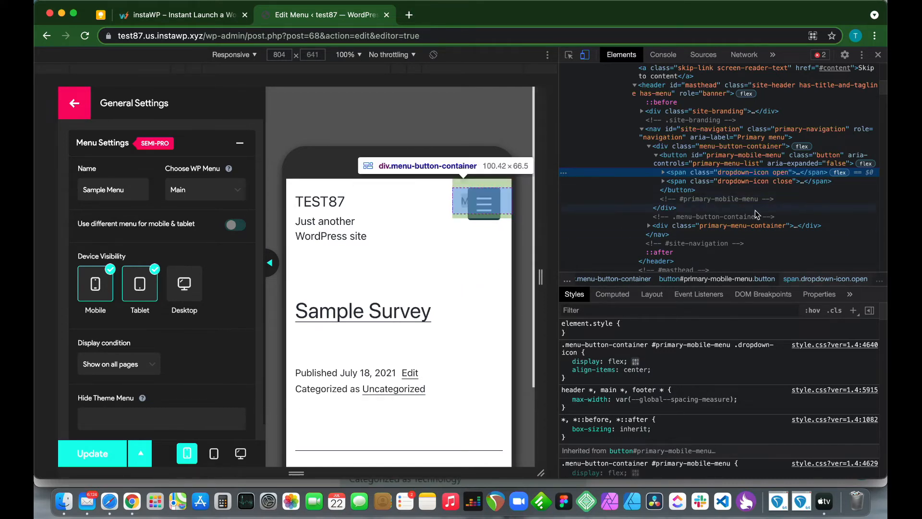
Step: Copy #primary-mobile-menu from DevTools into the Hide Theme Menu field
left_click(712, 198)
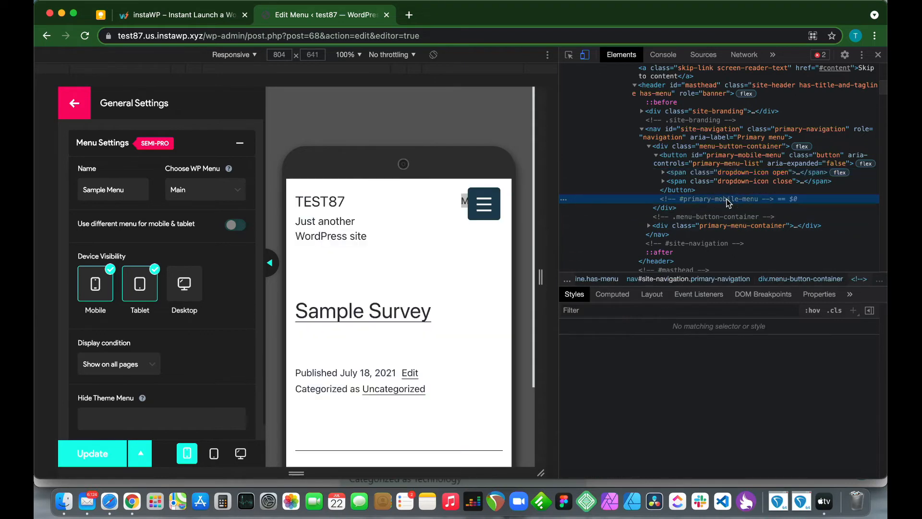
right_click(728, 199)
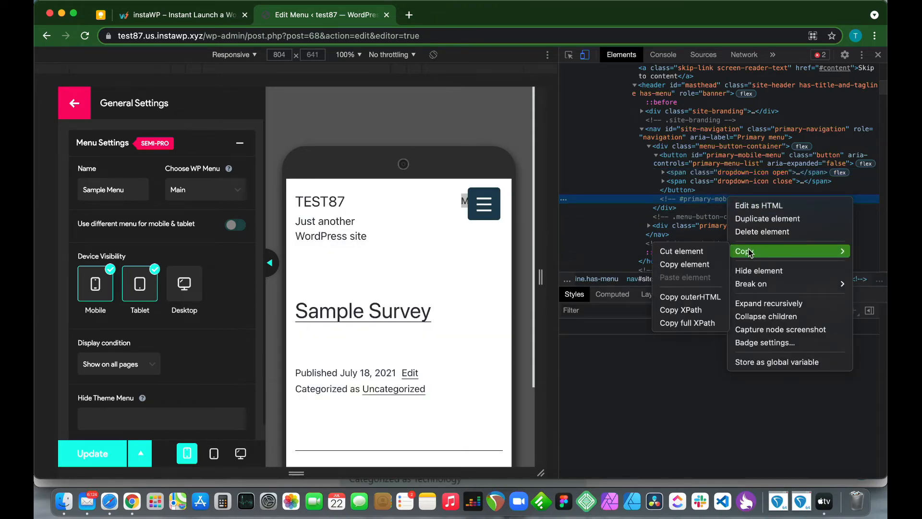
mouse_move(694, 264)
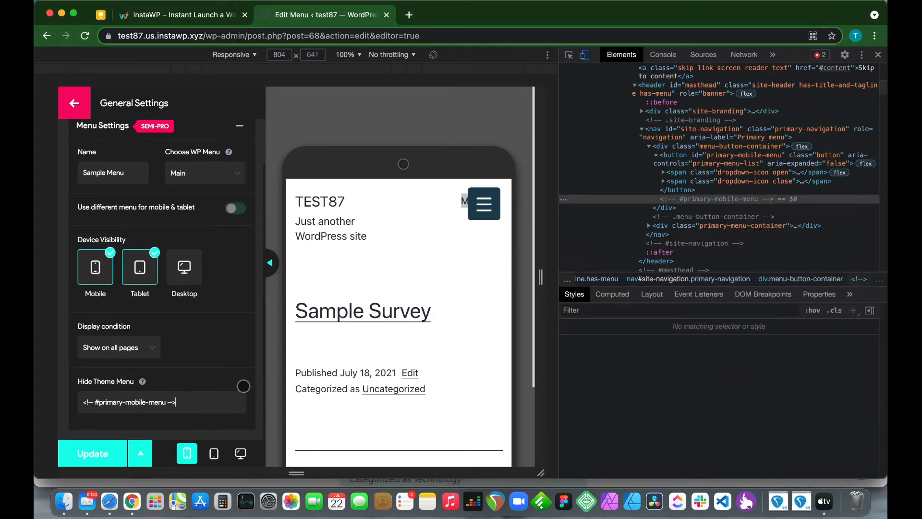
left_click(585, 55)
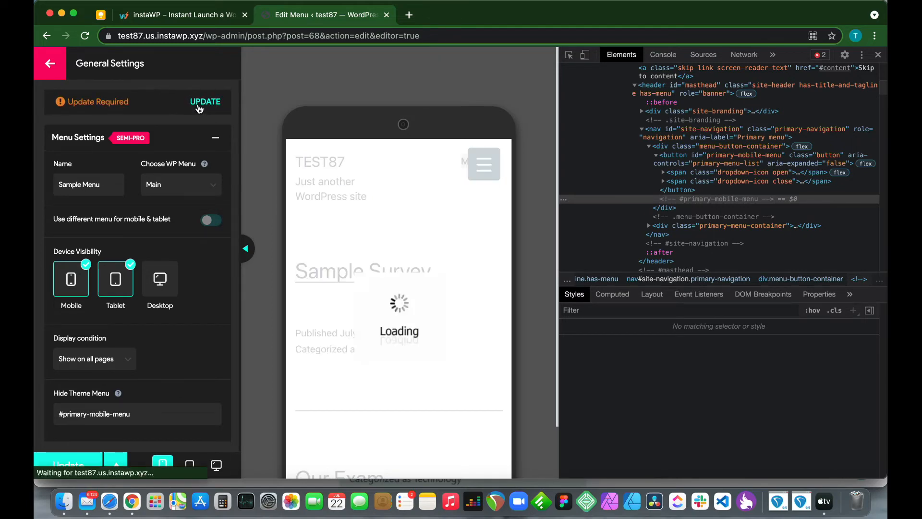
Step: Apply the Hide Theme Menu update, then open and close Sample Menu's toggle in the preview
left_click(206, 101)
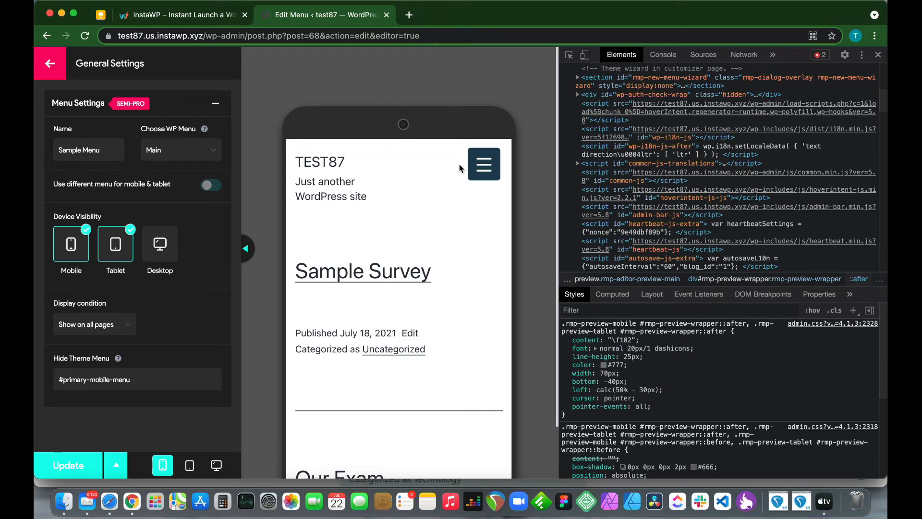
mouse_move(455, 175)
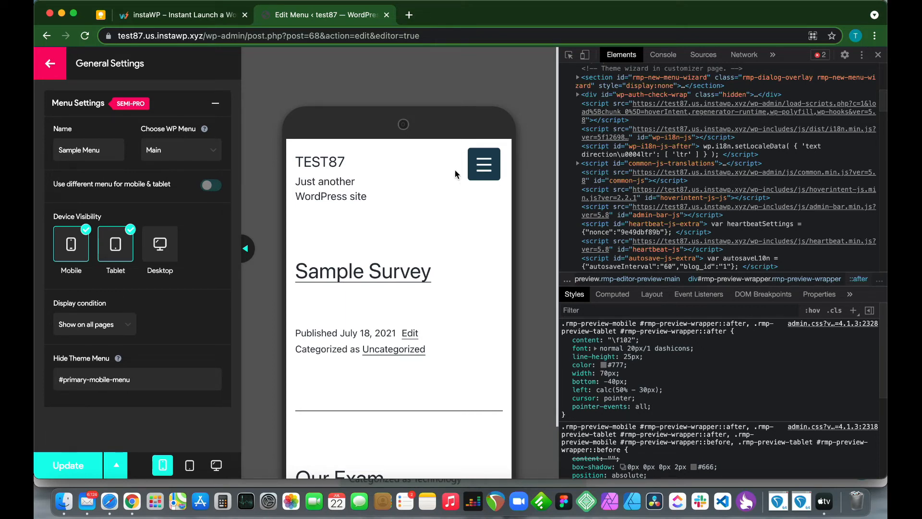
left_click(484, 164)
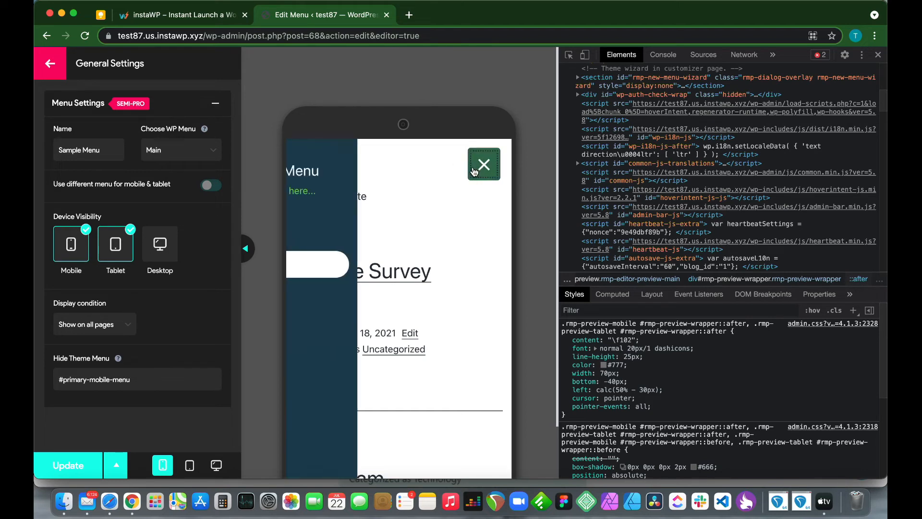
left_click(483, 163)
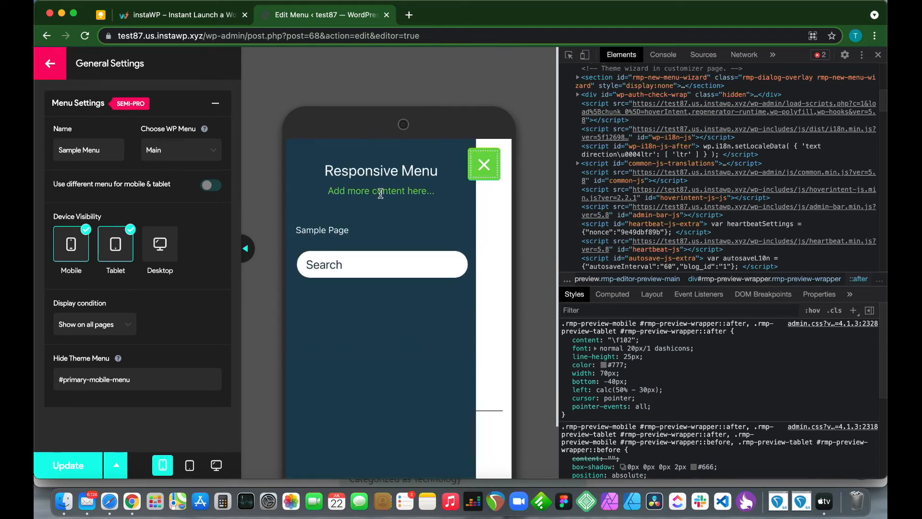
left_click(483, 164)
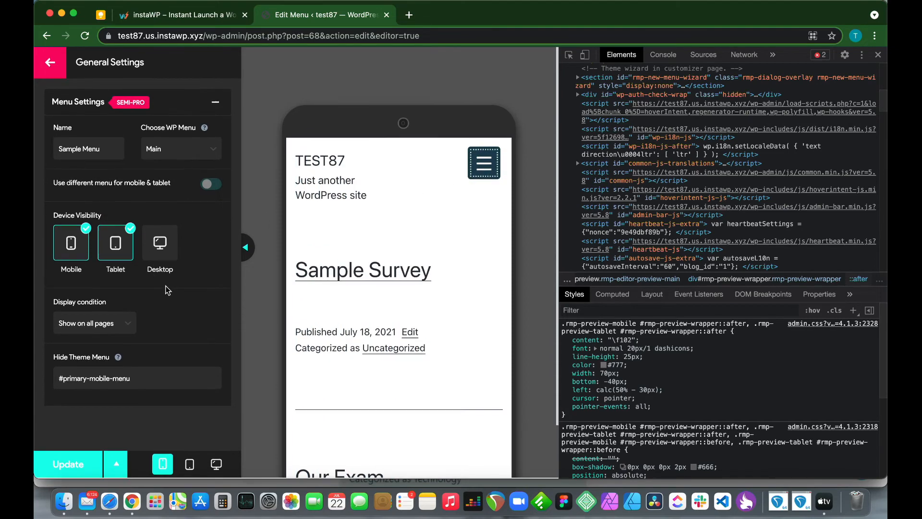
left_click(50, 64)
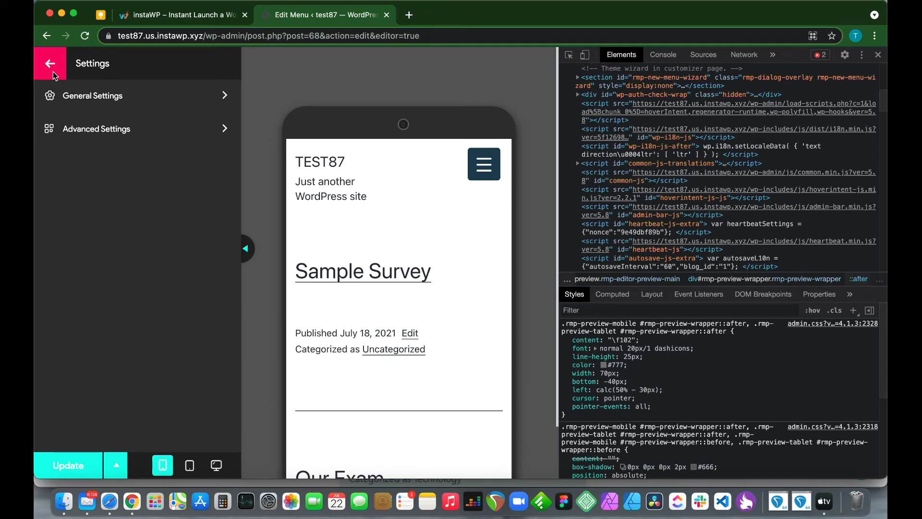
Step: Review the Container settings' Title, Additional Content, Menu and Search sections
left_click(49, 63)
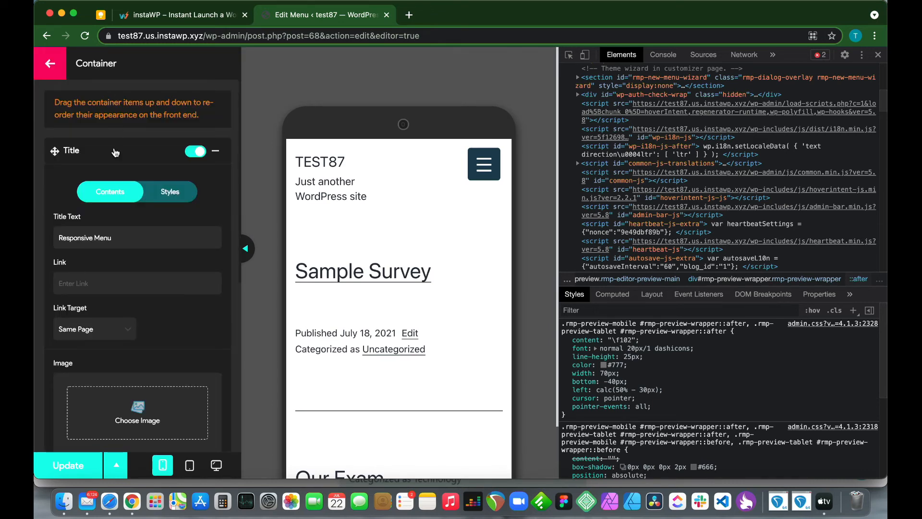
scroll("down", 3)
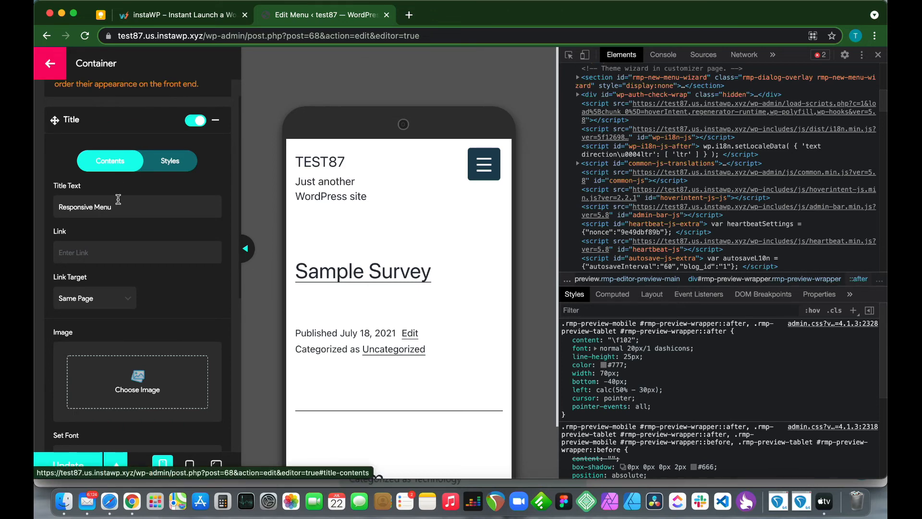
scroll("down", 3)
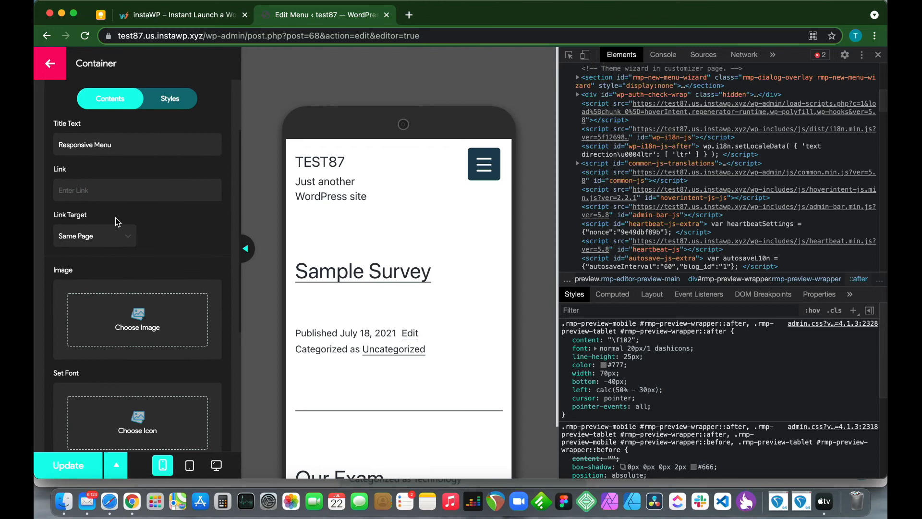
scroll("down", 3)
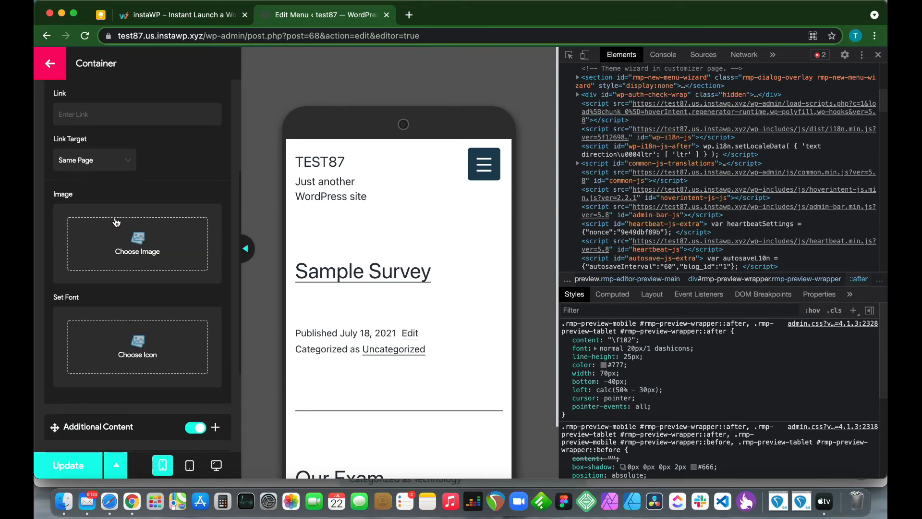
scroll("down", 3)
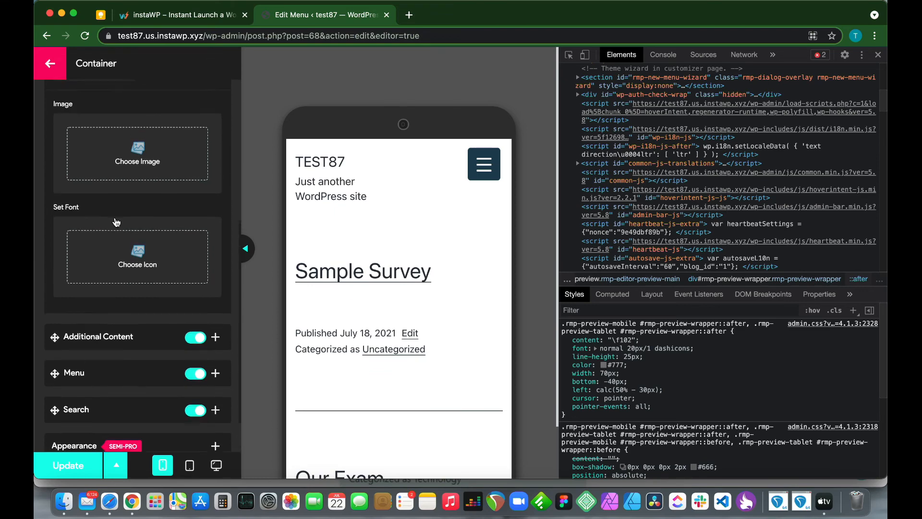
left_click(50, 64)
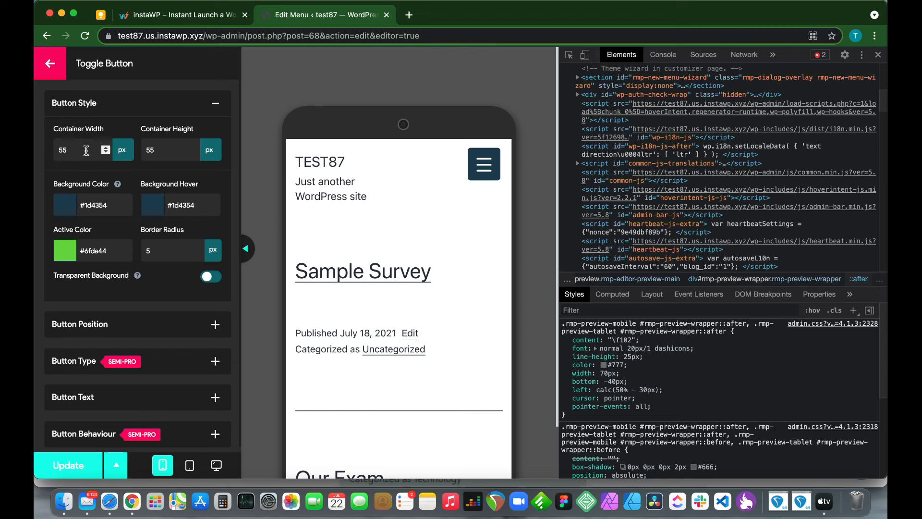
mouse_move(496, 171)
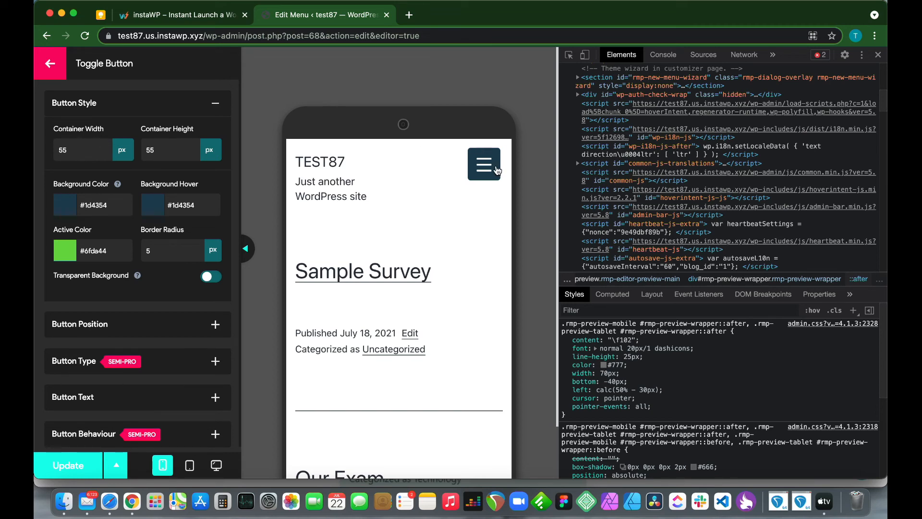
Step: Set the toggle button's background colour to purple (#8224e3)
left_click(65, 205)
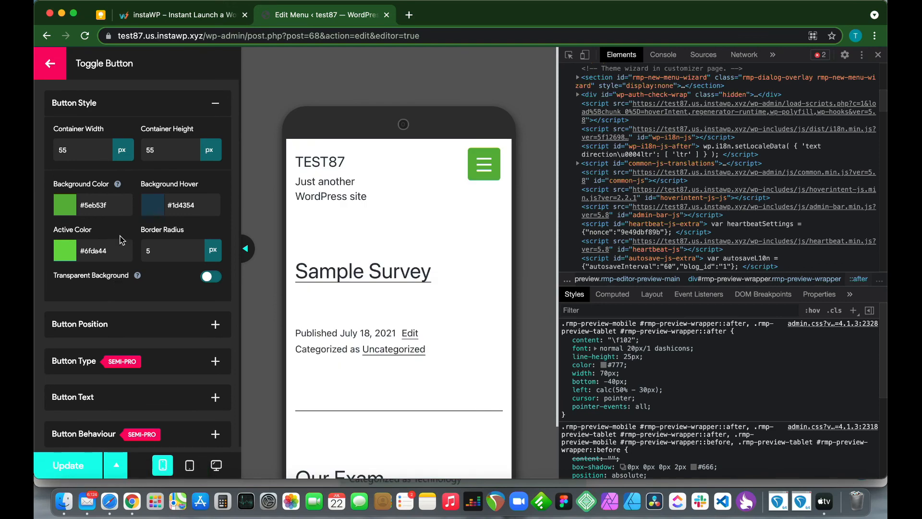
left_click(64, 205)
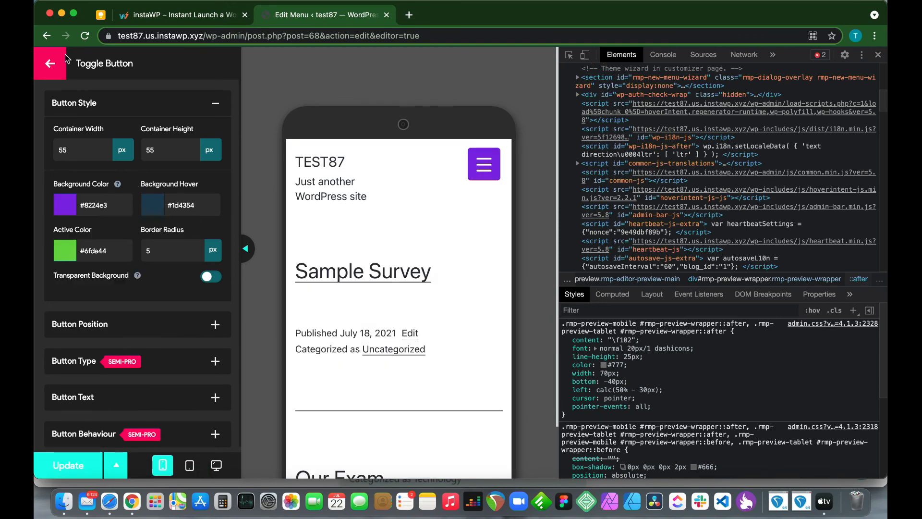
left_click(49, 64)
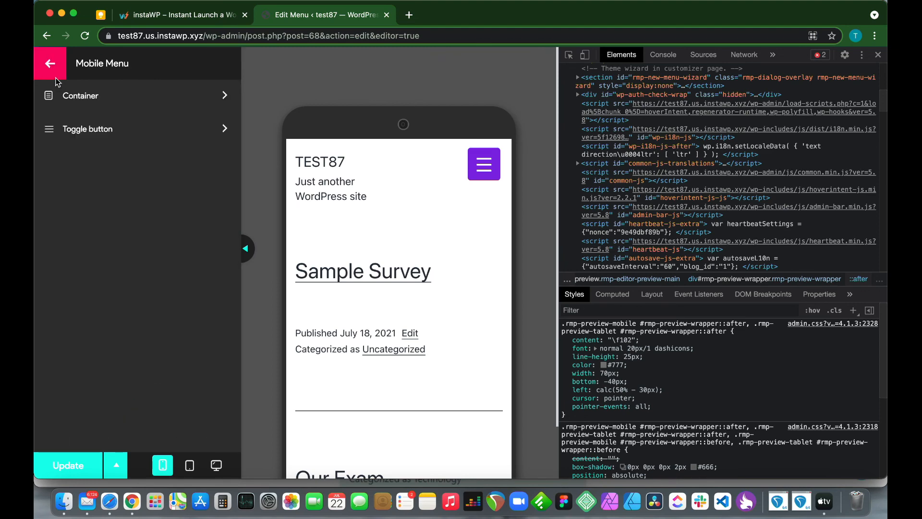